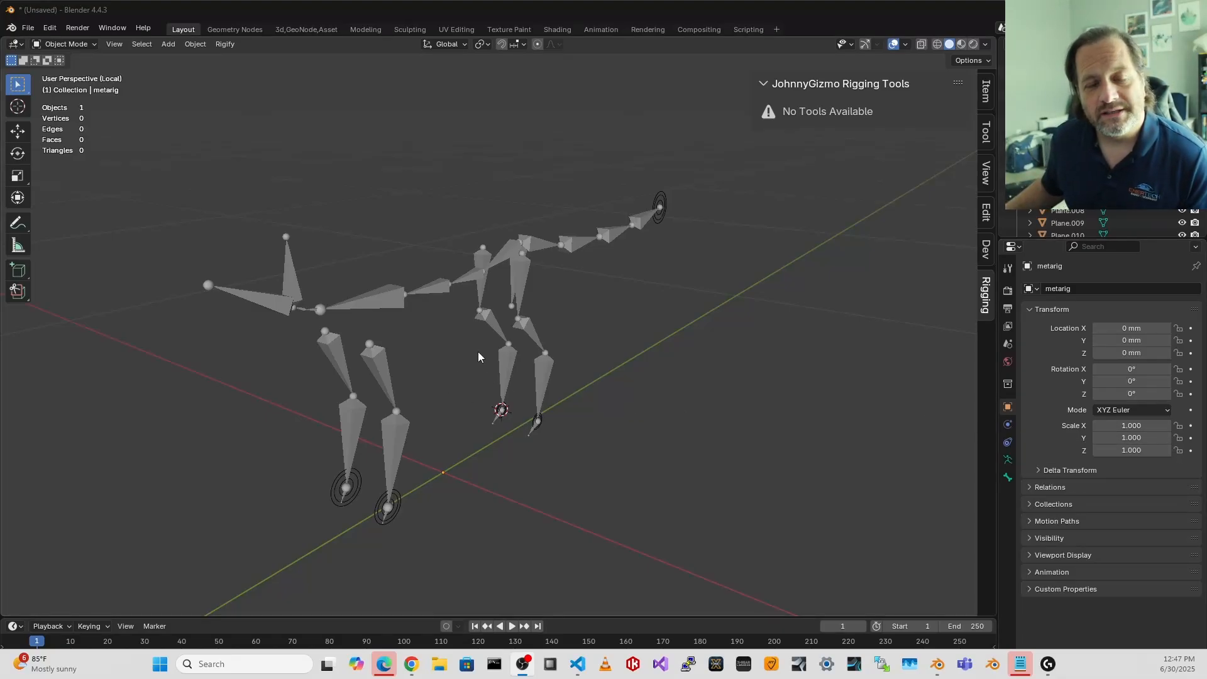
pyautogui.moveTo(480, 362)
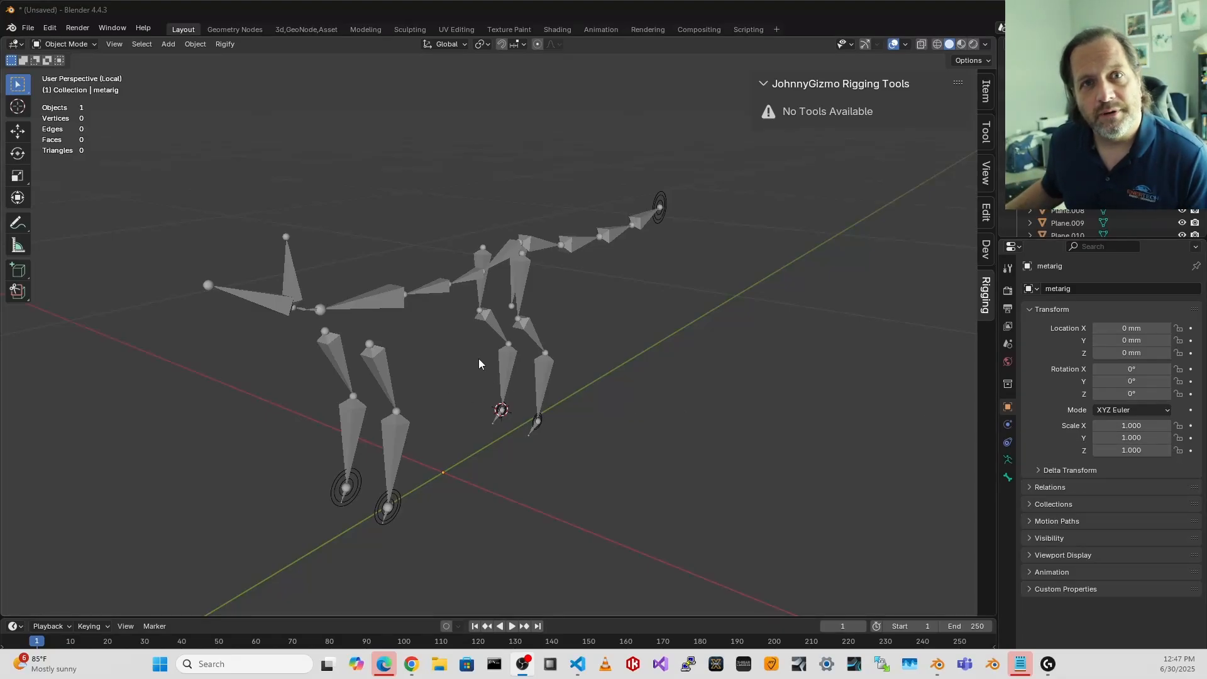
pyautogui.moveTo(454, 291)
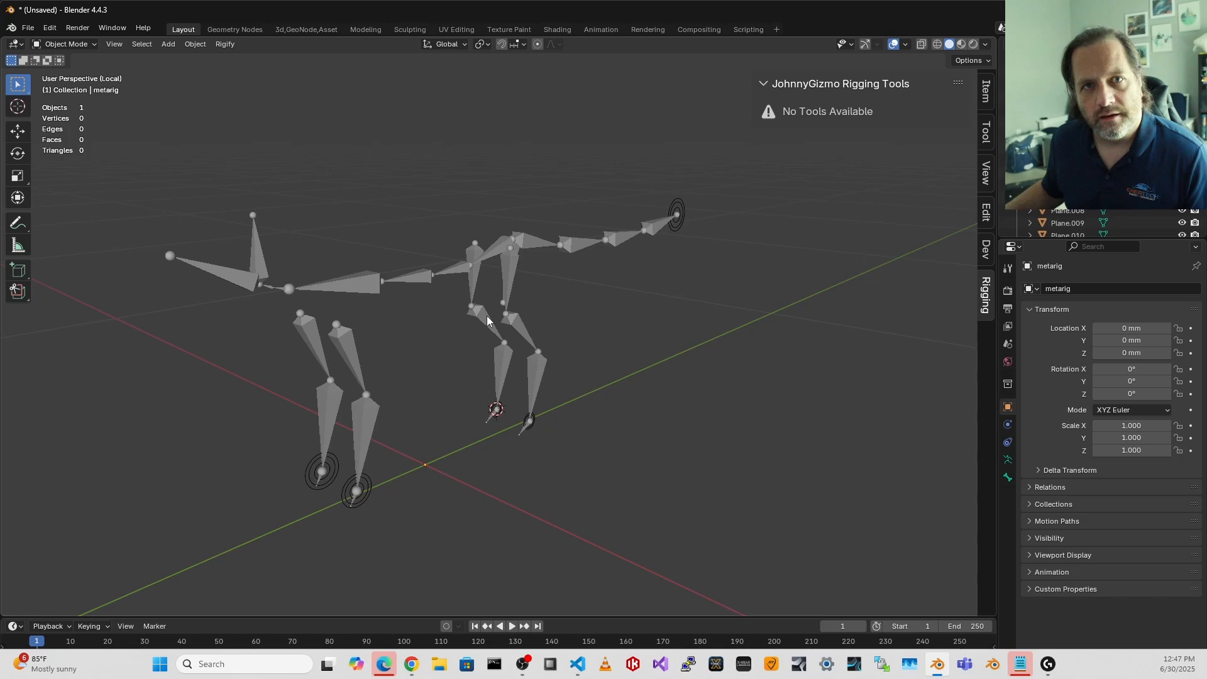
pyautogui.moveTo(392, 350)
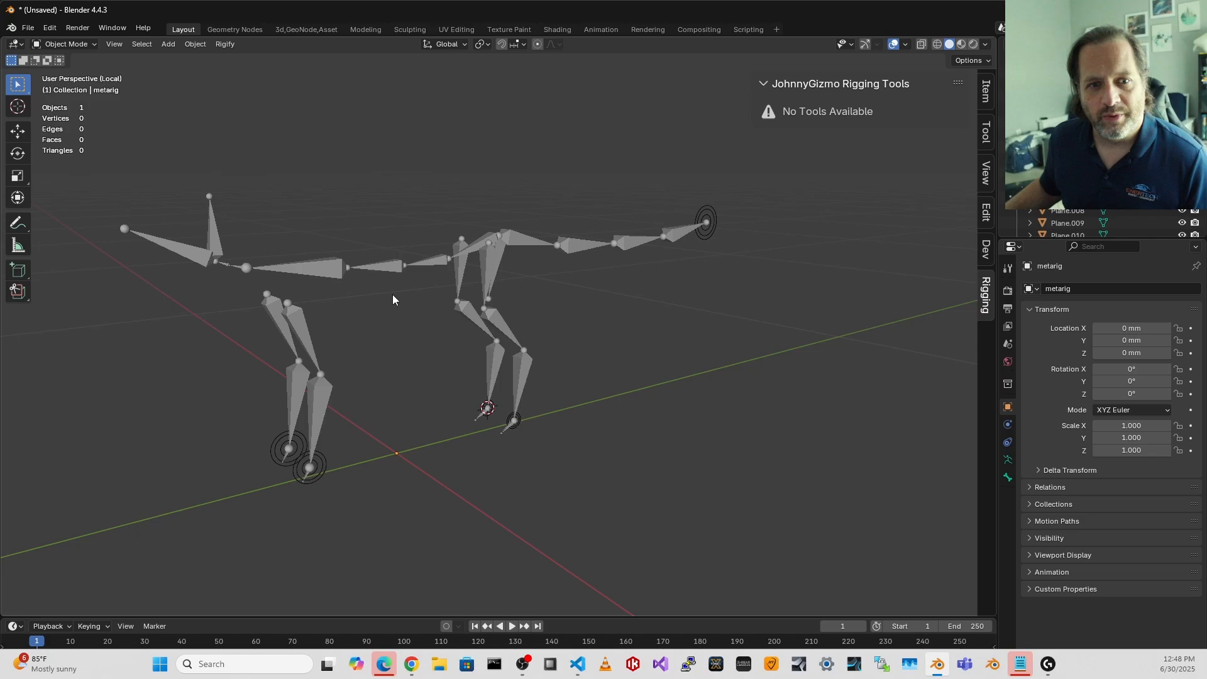
pyautogui.moveTo(332, 465)
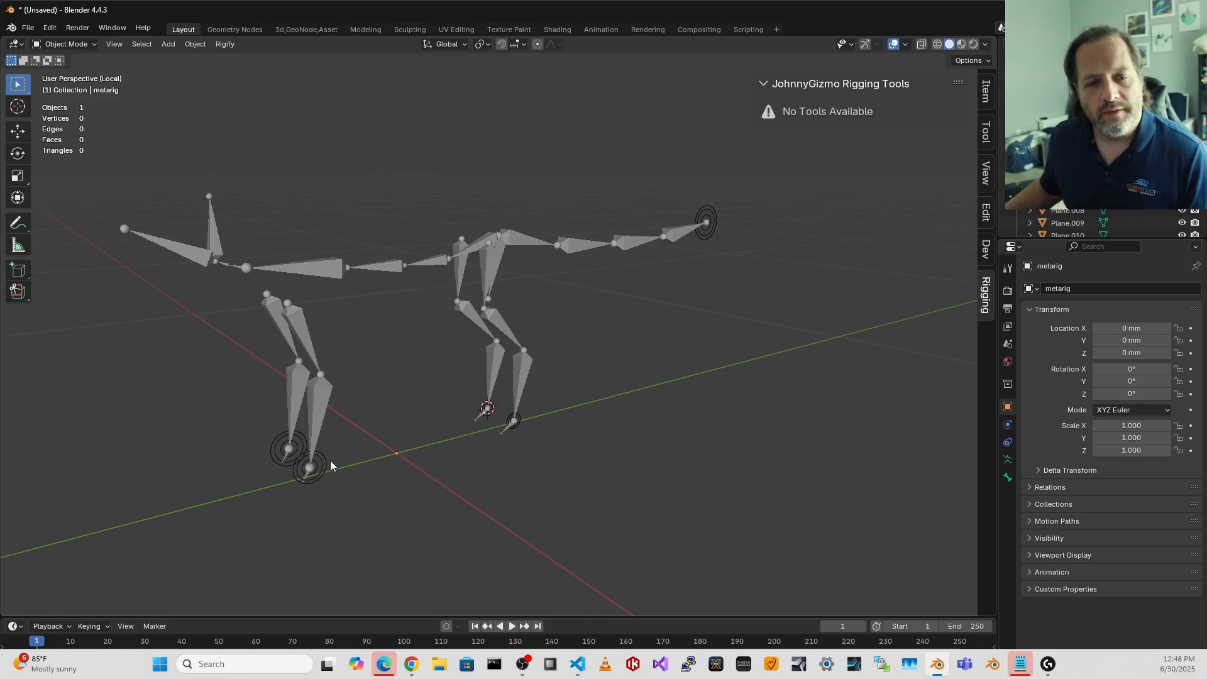
# Switch the quadruped metarig into Pose Mode.
pyautogui.press('g')
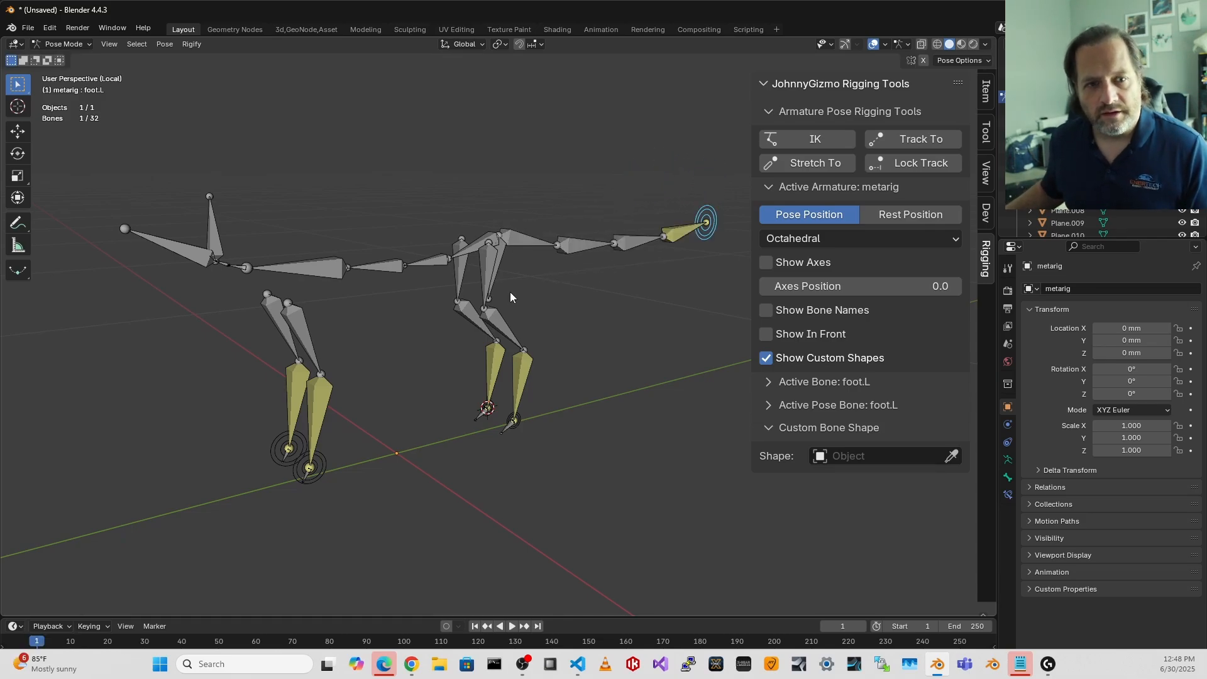
# Return to Object Mode with the planes showing and view the rig in Left Orthographic.
pyautogui.press('Tab')
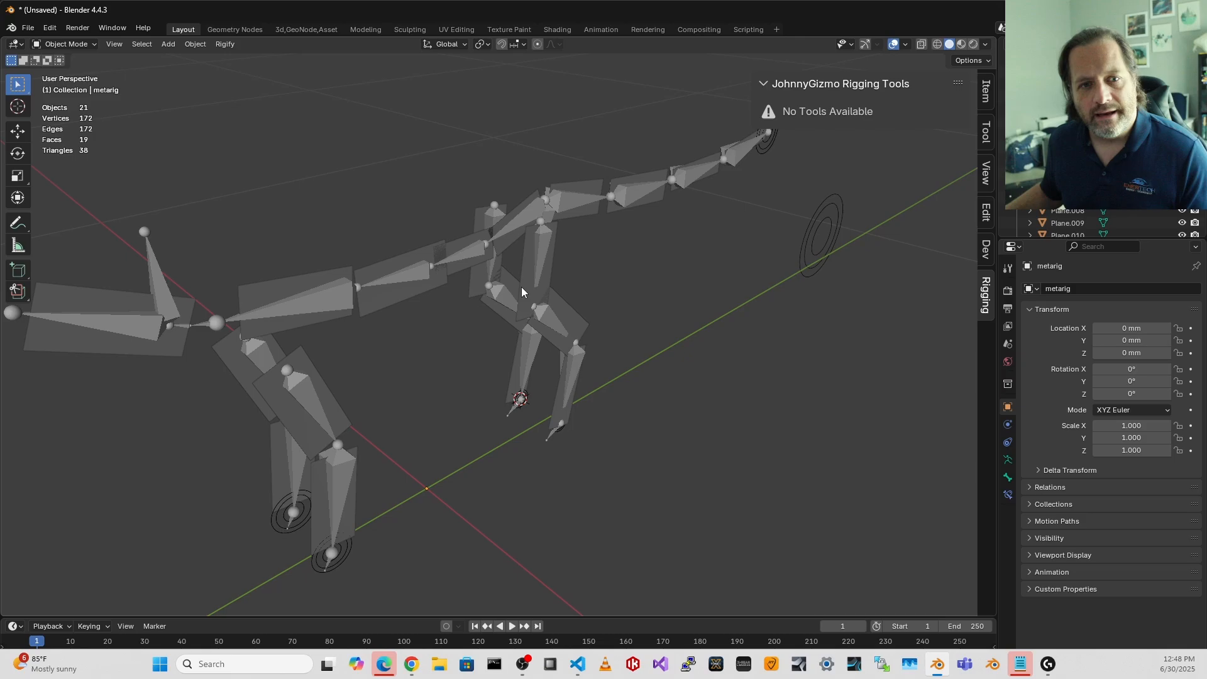
pyautogui.moveTo(373, 372)
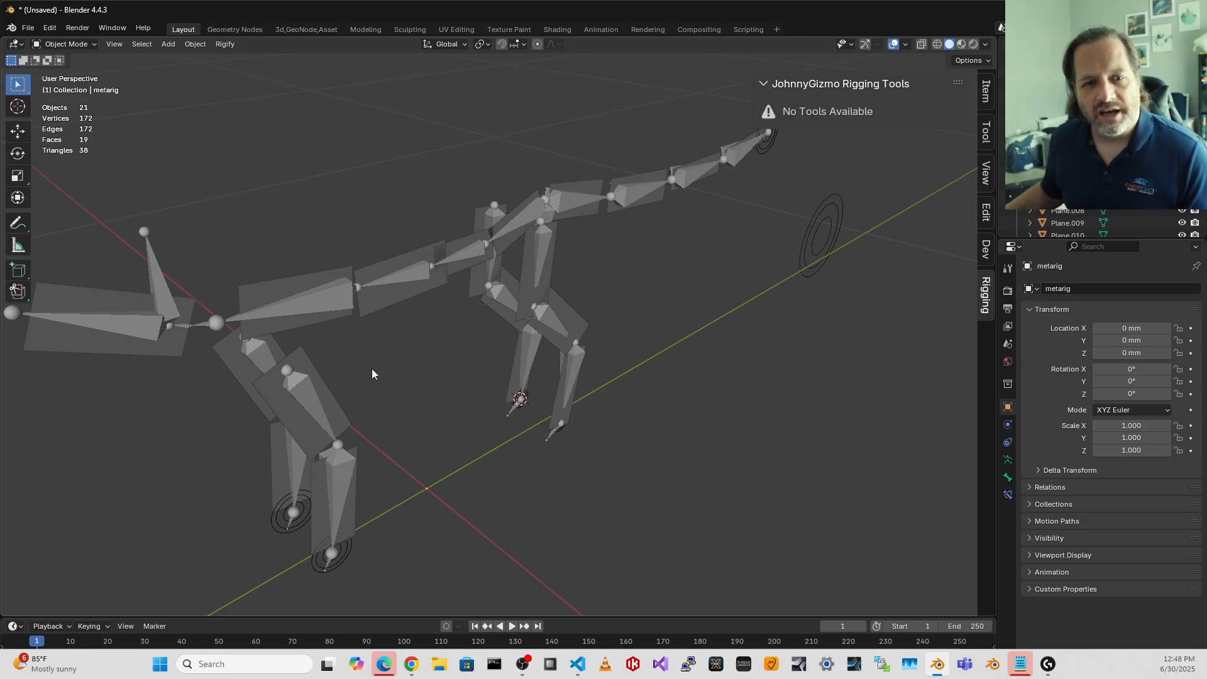
pyautogui.moveTo(420, 234)
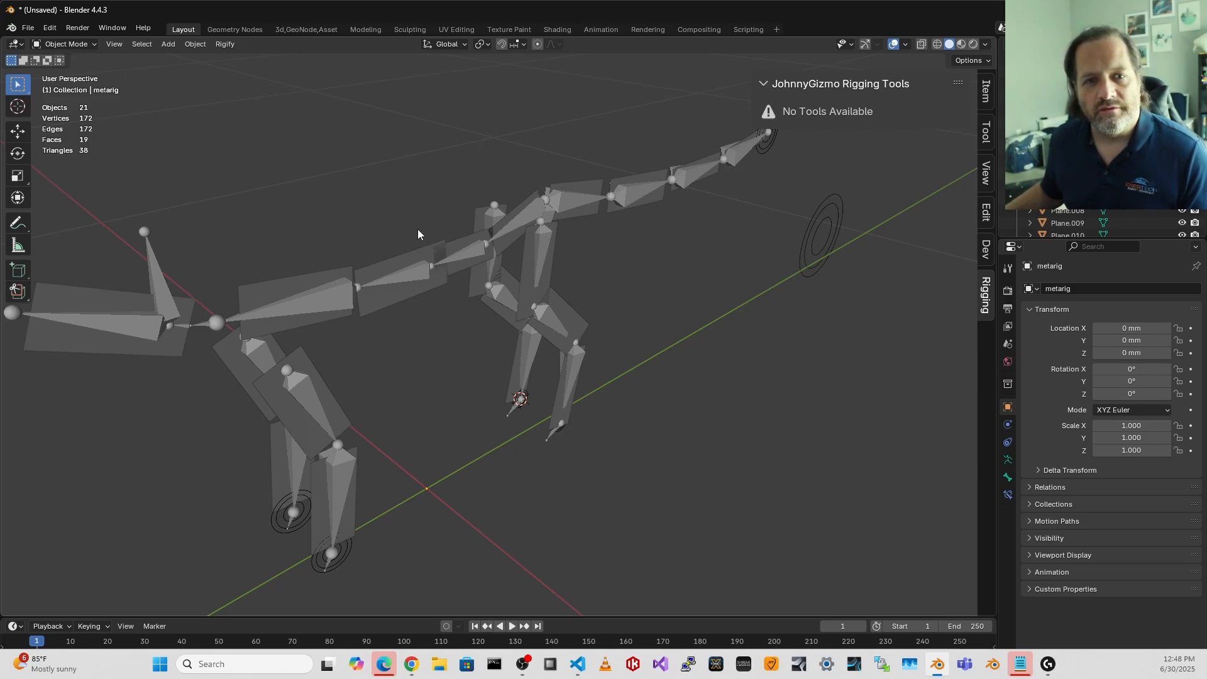
pyautogui.moveTo(355, 315)
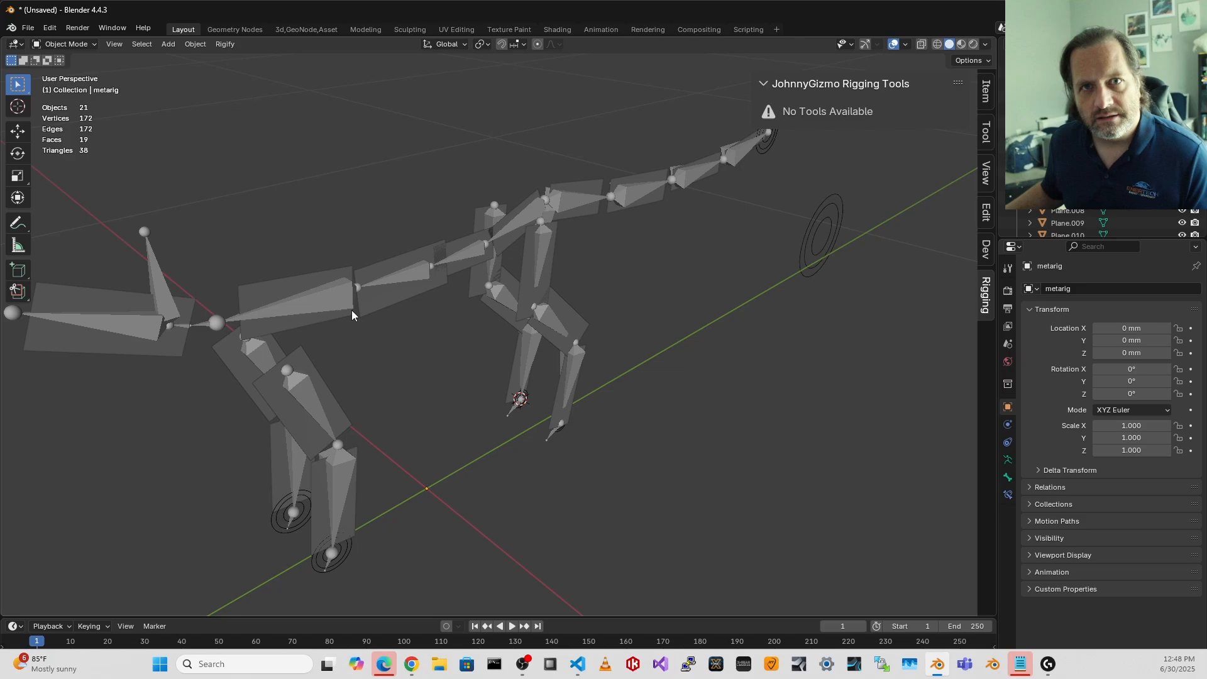
pyautogui.press('KP_3')
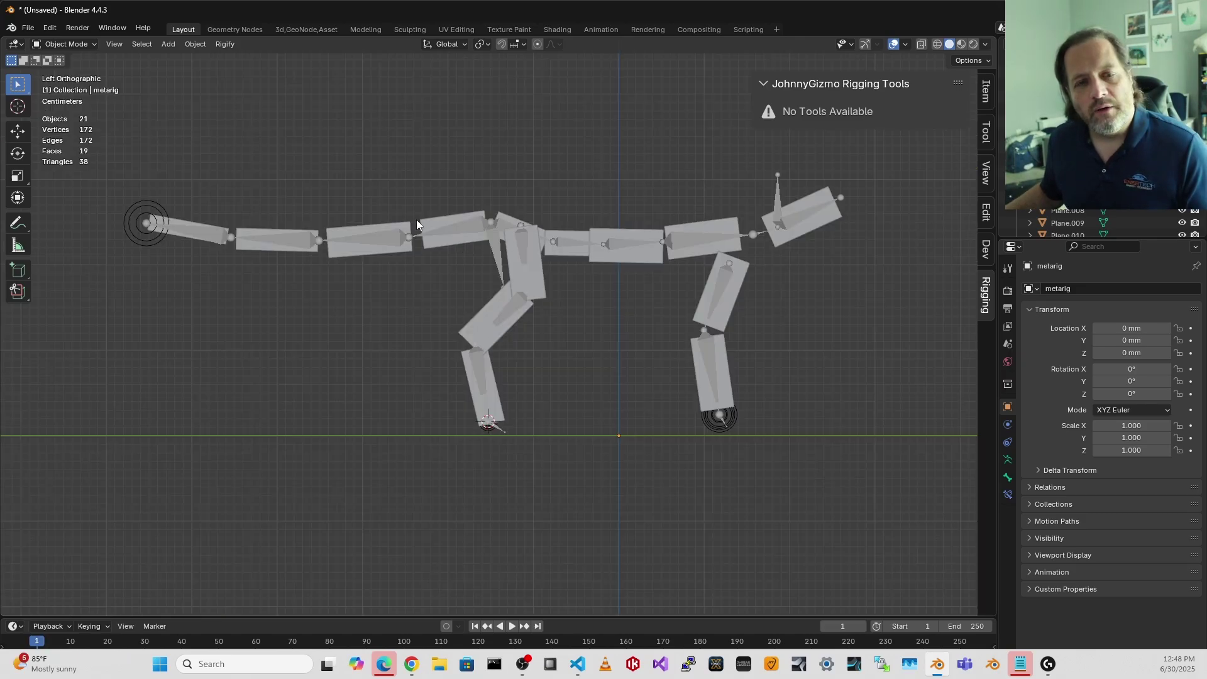
pyautogui.moveTo(392, 269)
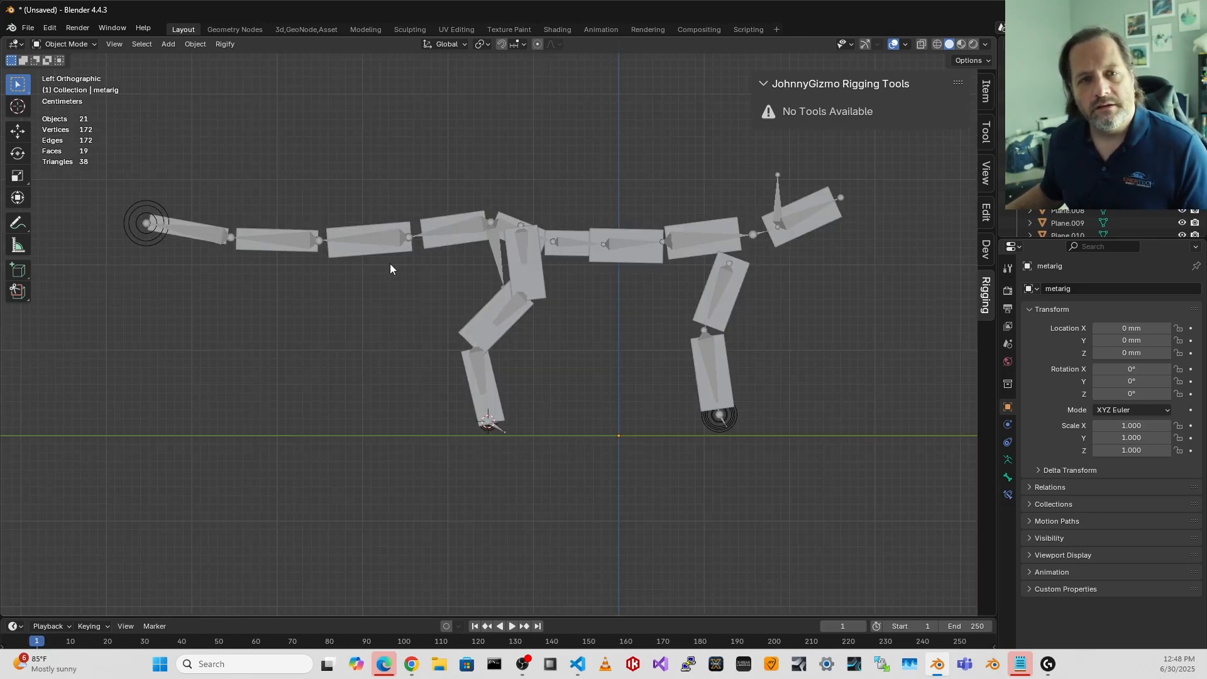
pyautogui.click(189, 231)
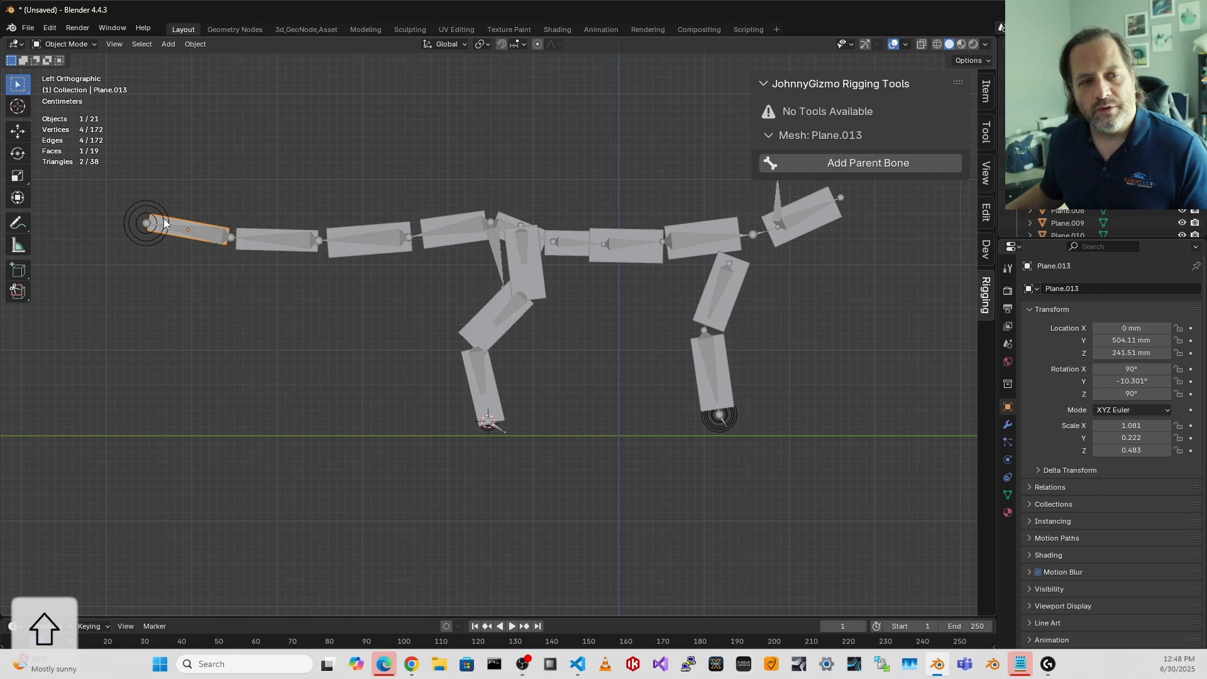
pyautogui.press('Tab')
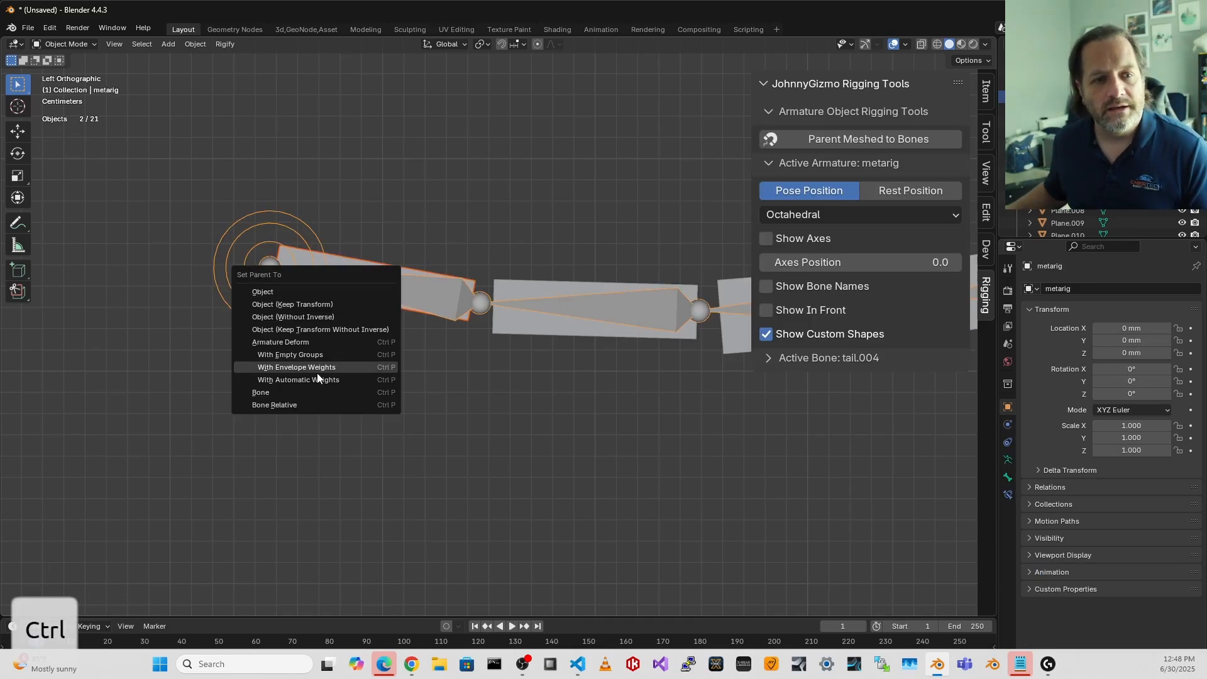
pyautogui.click(297, 380)
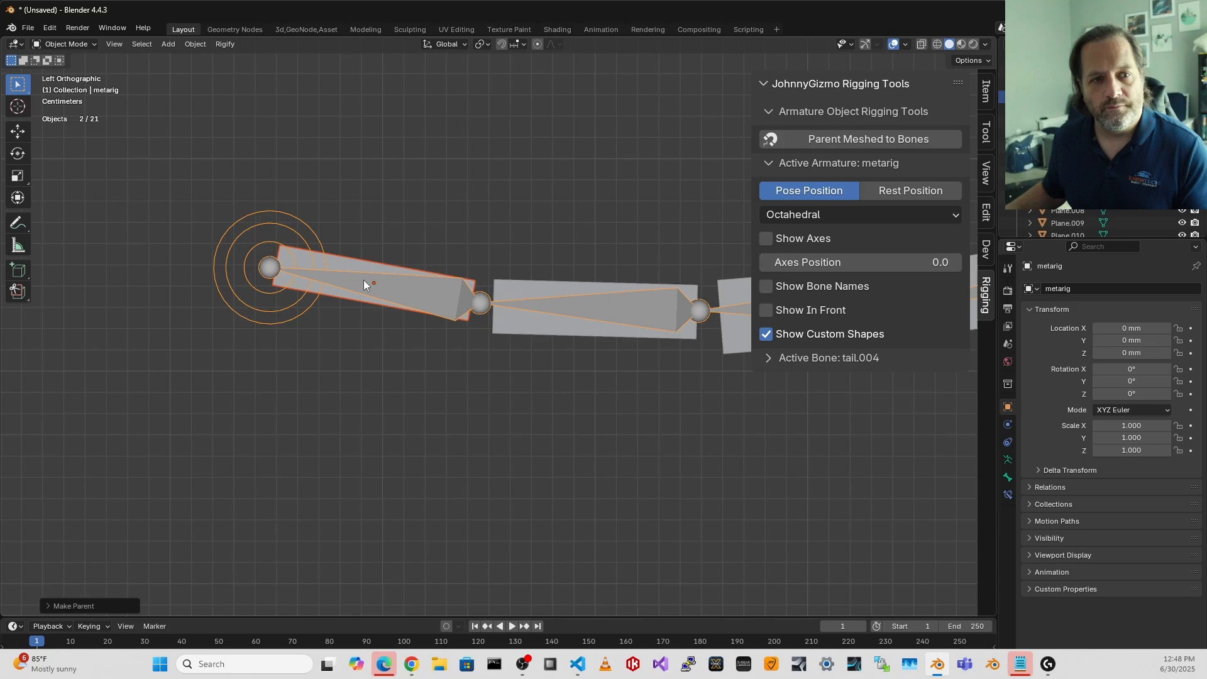
pyautogui.press('G')
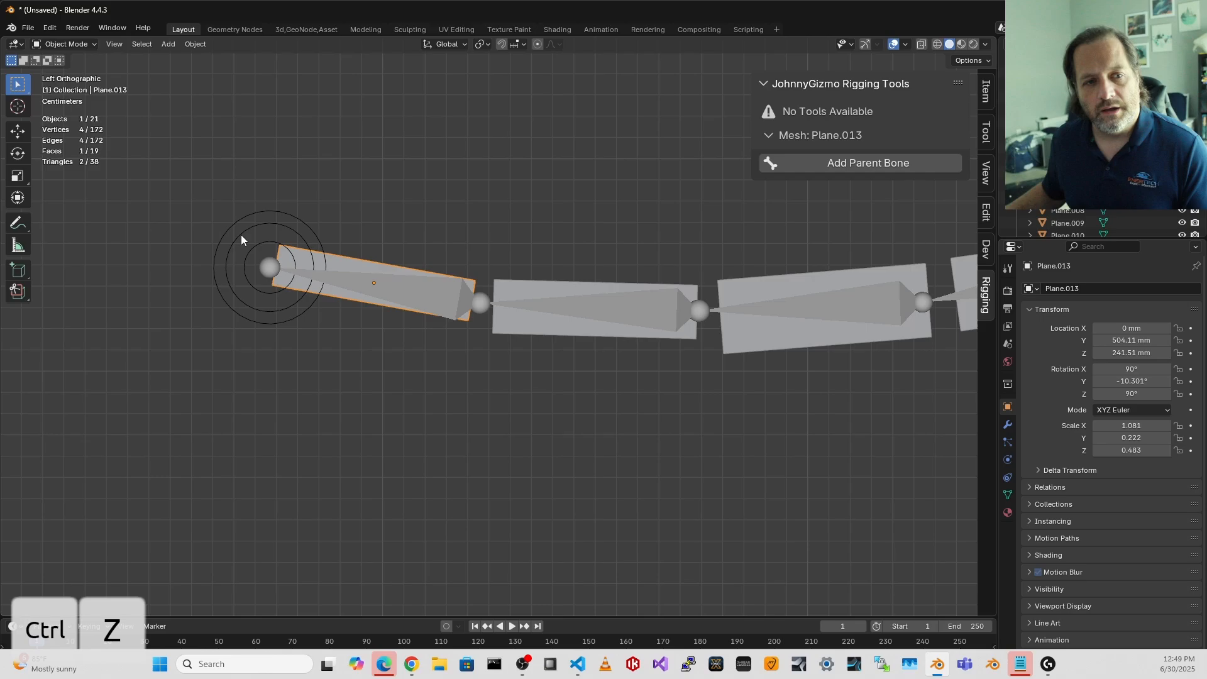
# Select all plane meshes and make the metarig the active object alongside them.
pyautogui.press('A')
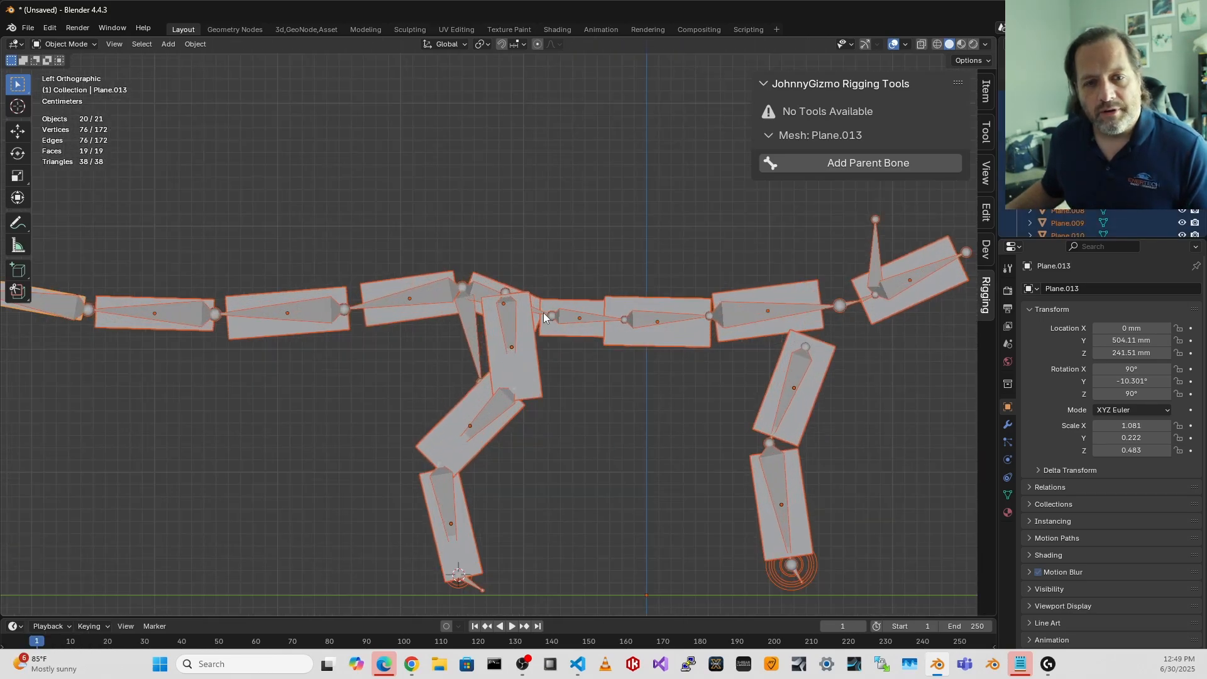
pyautogui.click(867, 162)
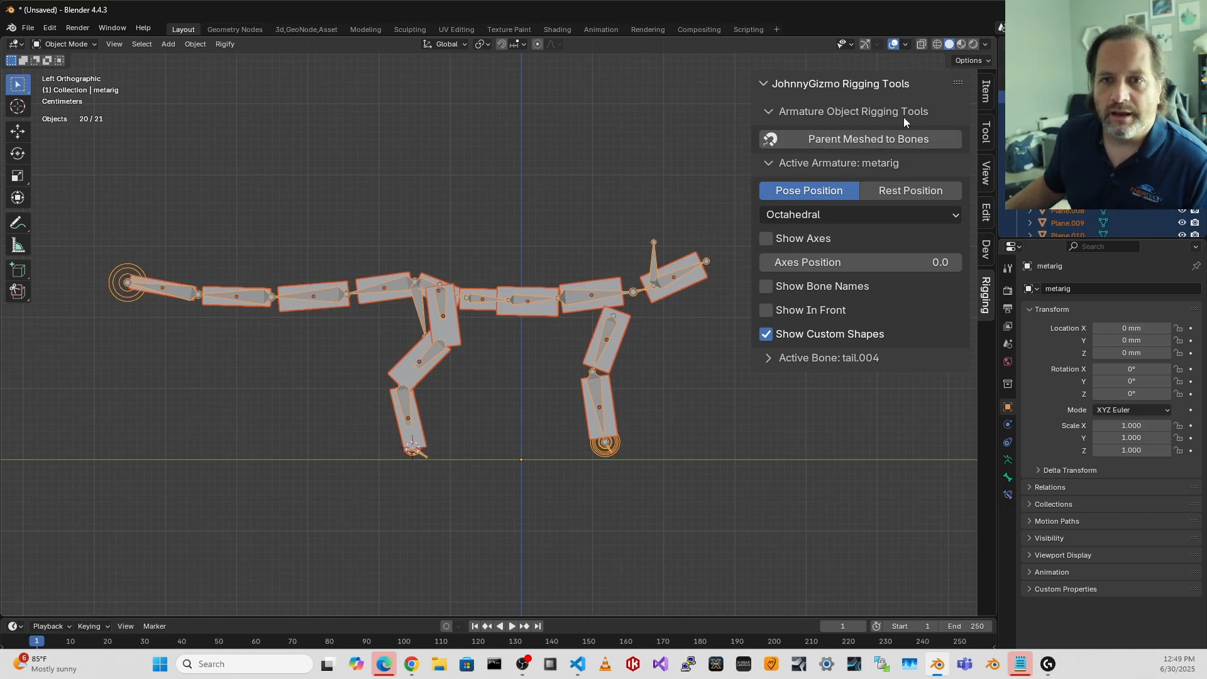
pyautogui.moveTo(881, 144)
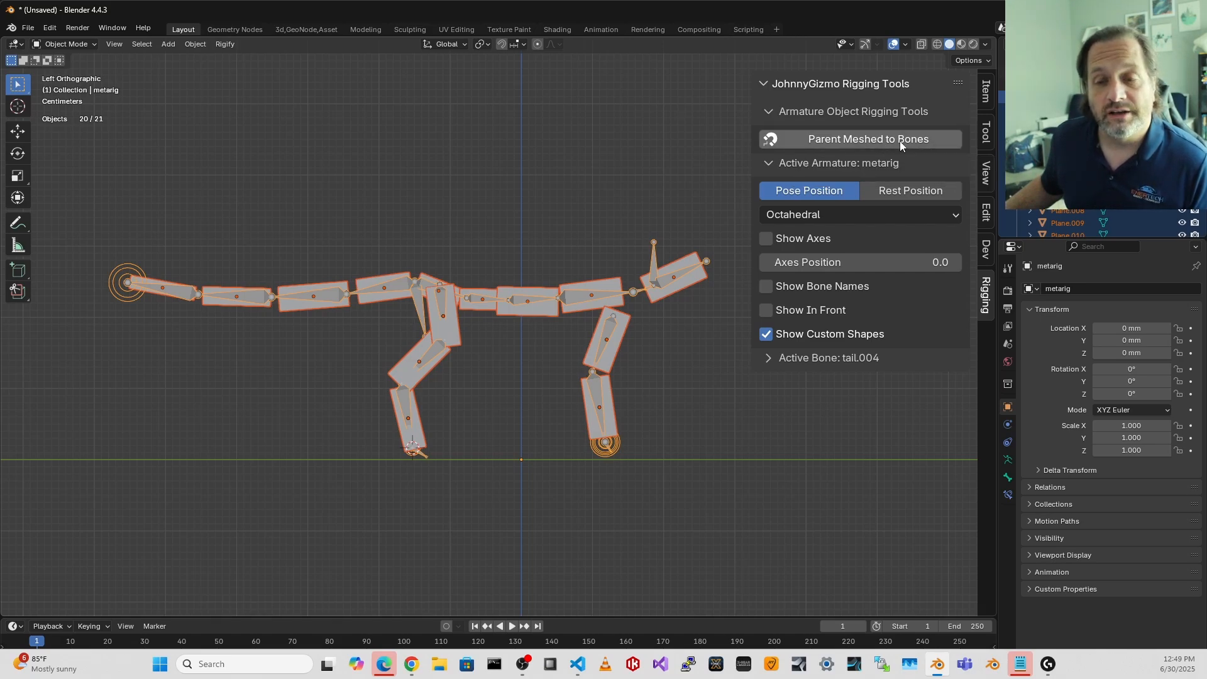
pyautogui.moveTo(838, 143)
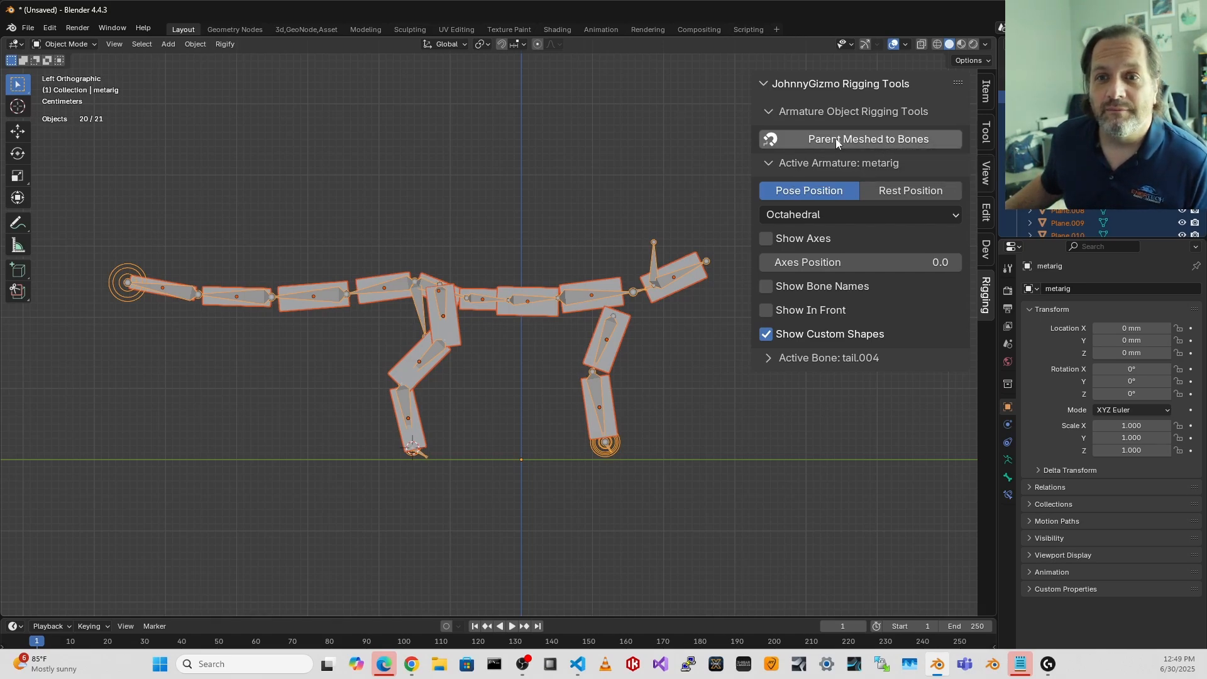
pyautogui.moveTo(870, 148)
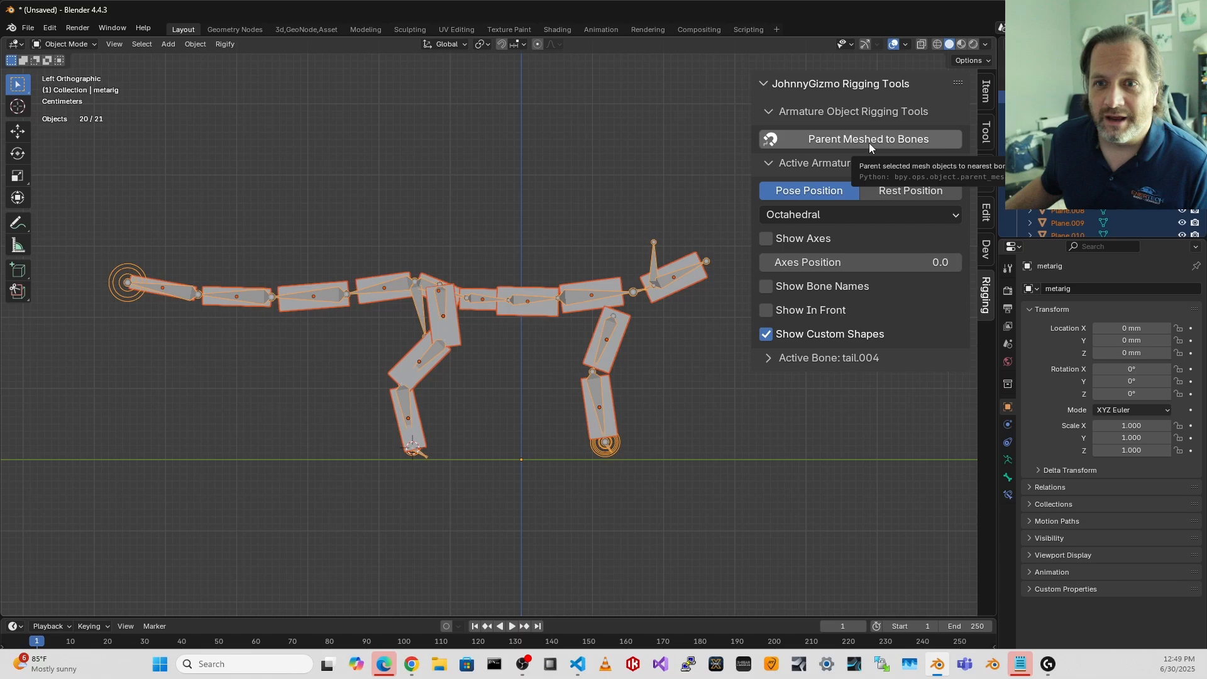
pyautogui.moveTo(853, 159)
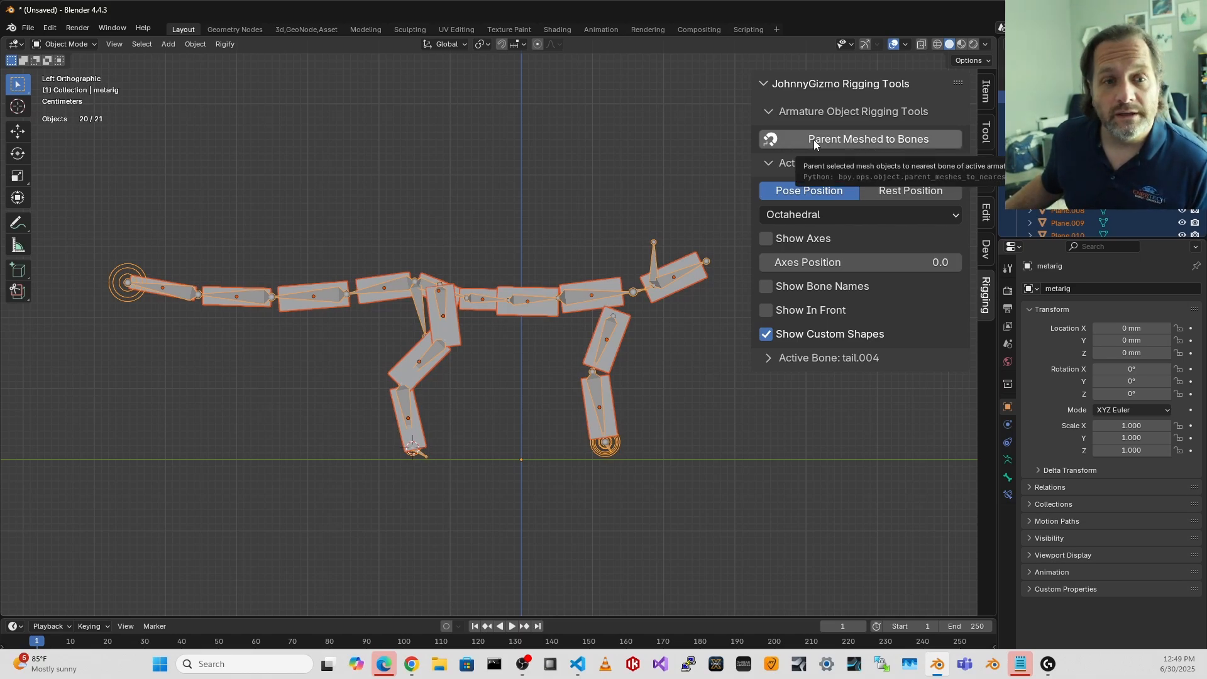
# Run Parent Meshed to Bones with Bone Point Center and Use Deform, parenting planes to nearest bones.
pyautogui.click(867, 139)
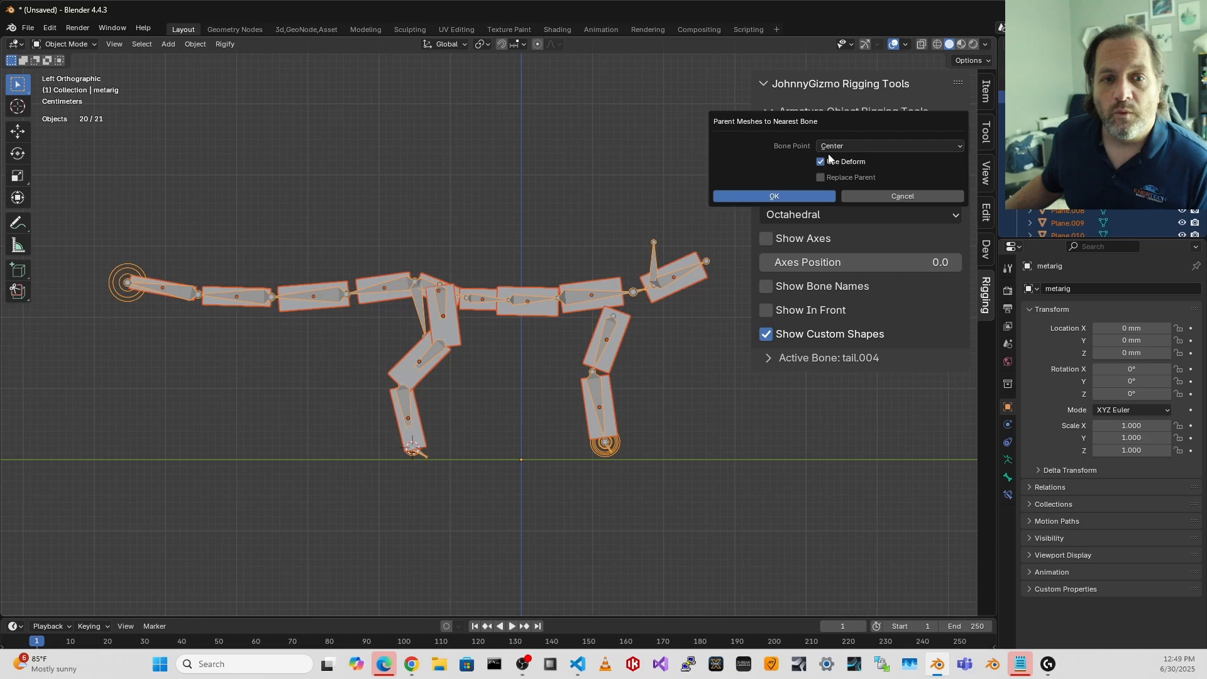
pyautogui.moveTo(819, 161)
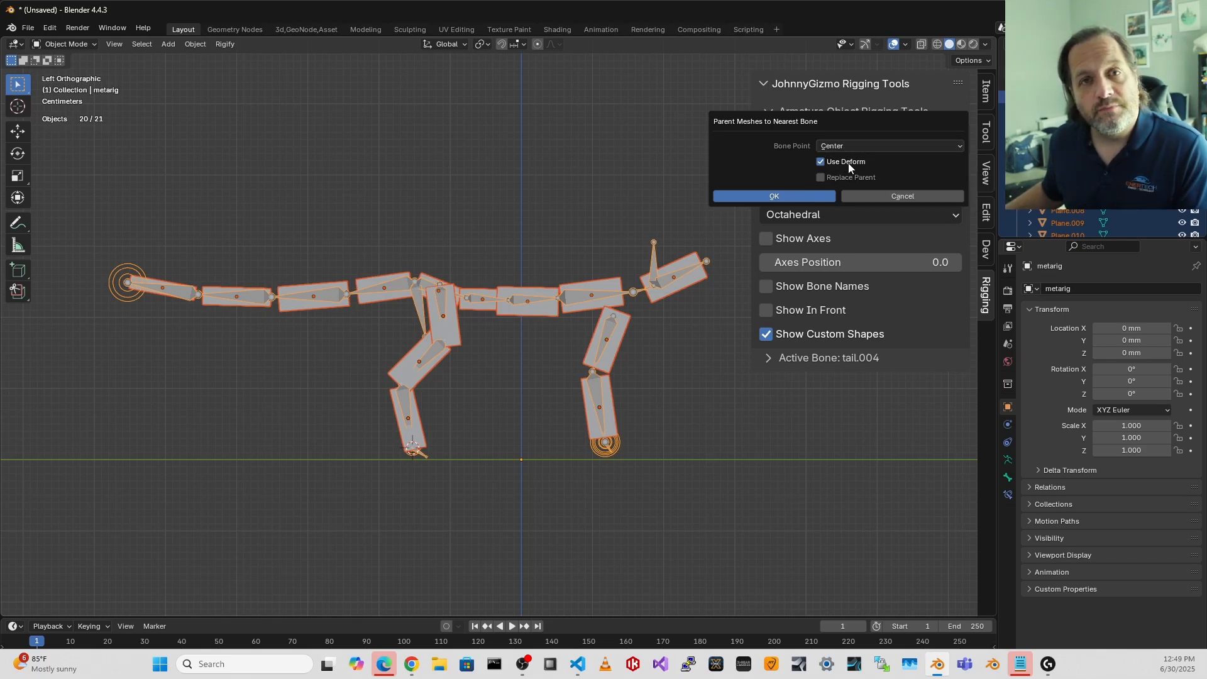
pyautogui.moveTo(805, 184)
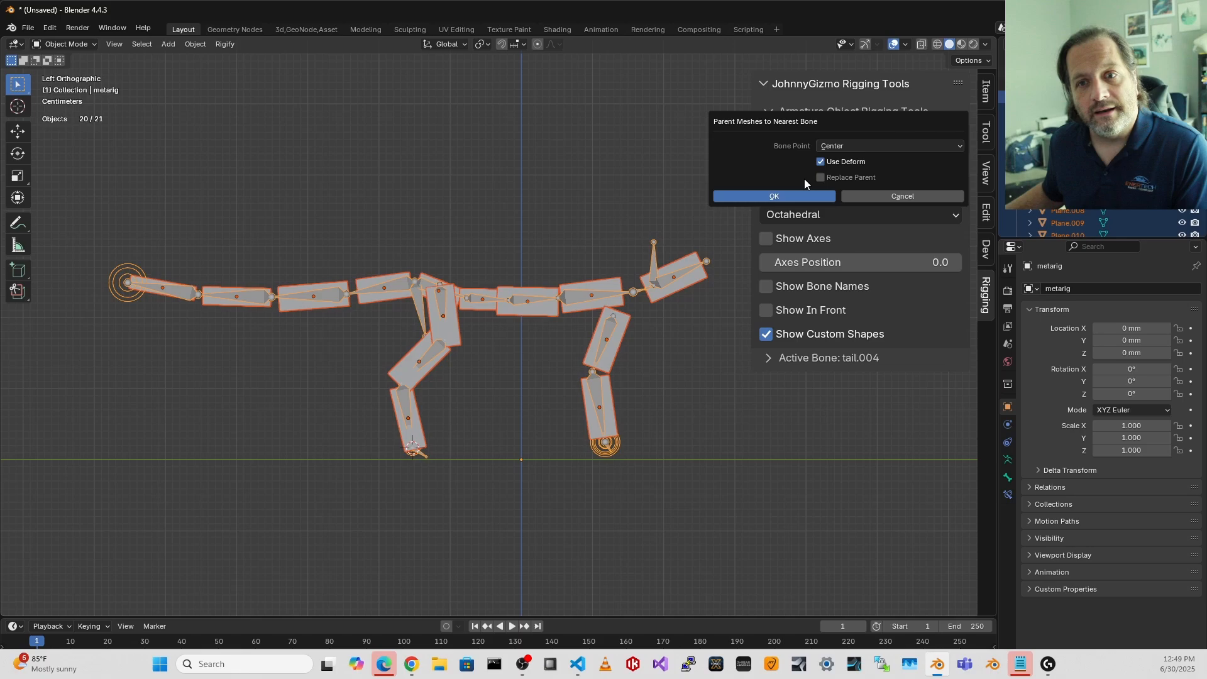
pyautogui.moveTo(847, 178)
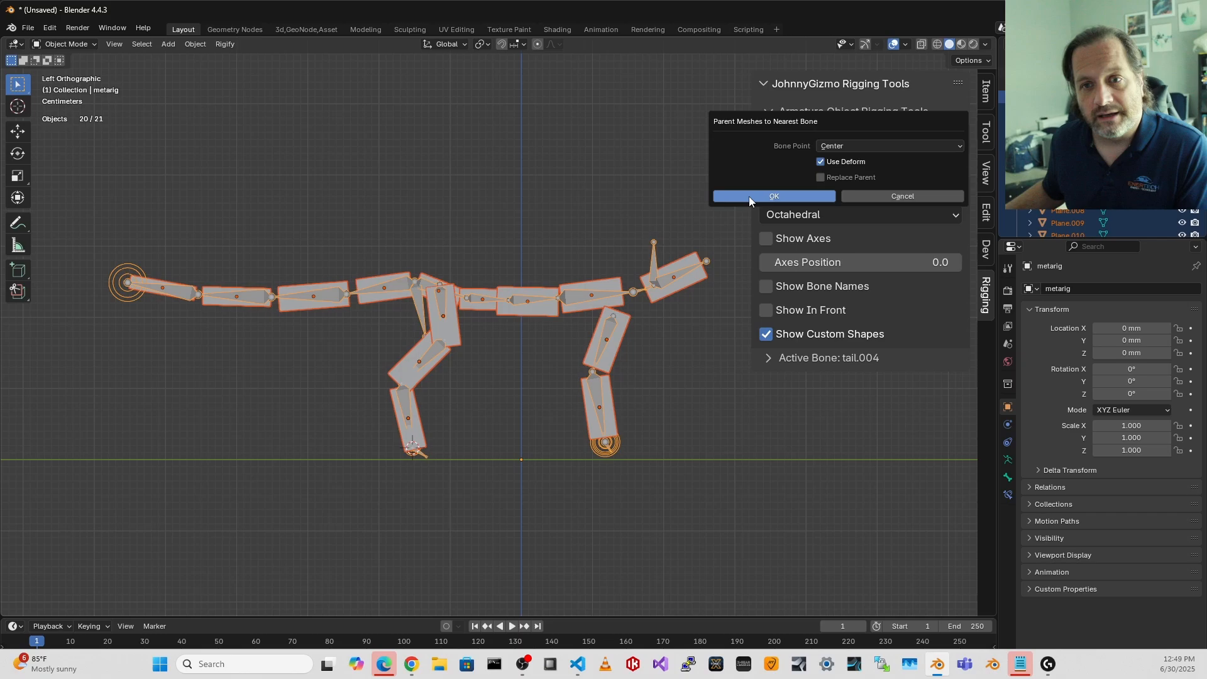
pyautogui.click(774, 195)
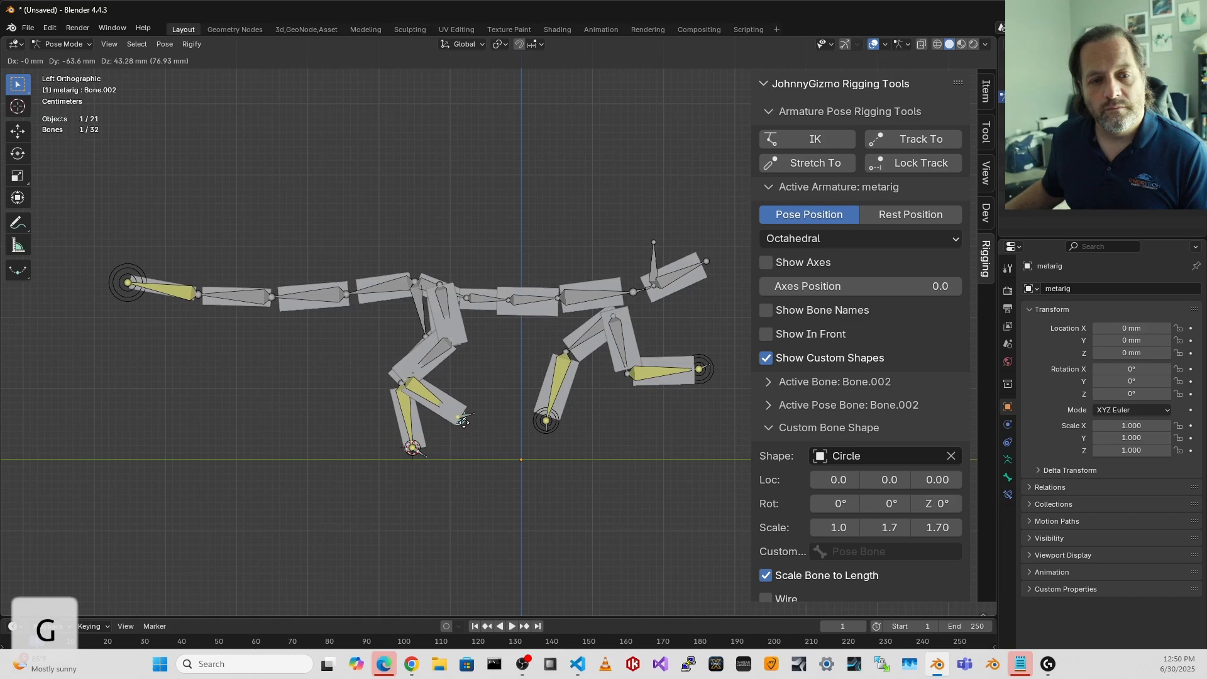
# Raise the back foot, rotate spine.002 upward and lift both front paws into a rearing stance.
pyautogui.moveTo(431, 400); pyautogui.dragTo(362, 166)
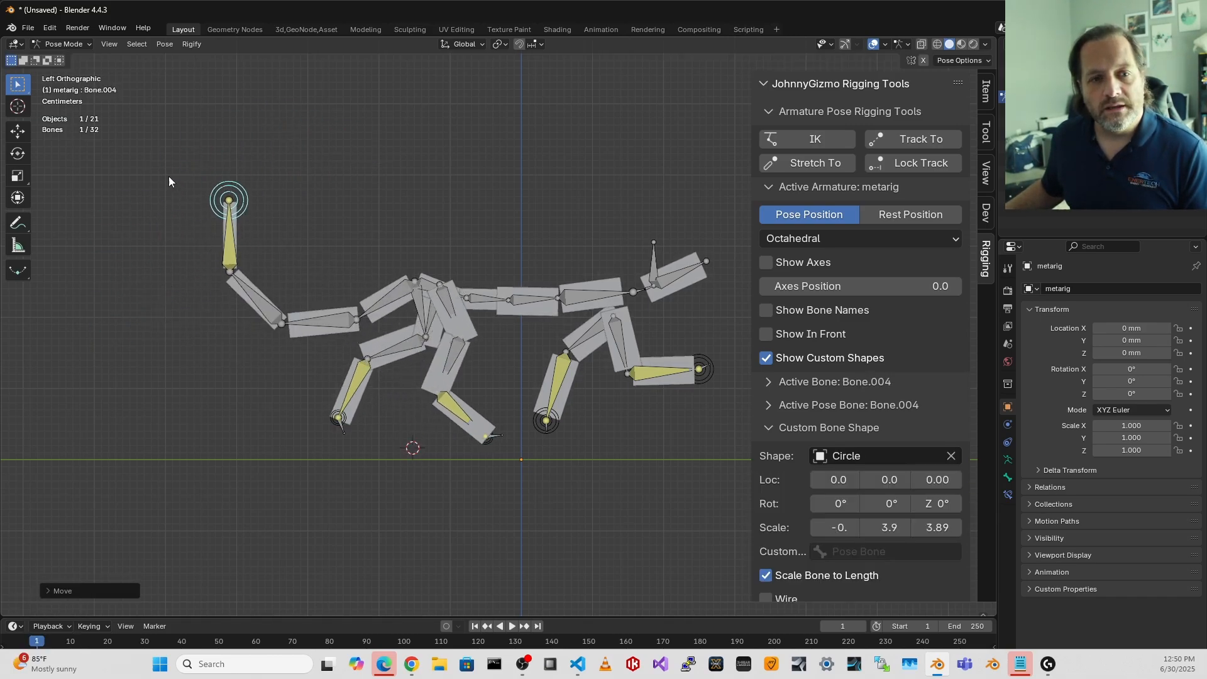
pyautogui.press('r')
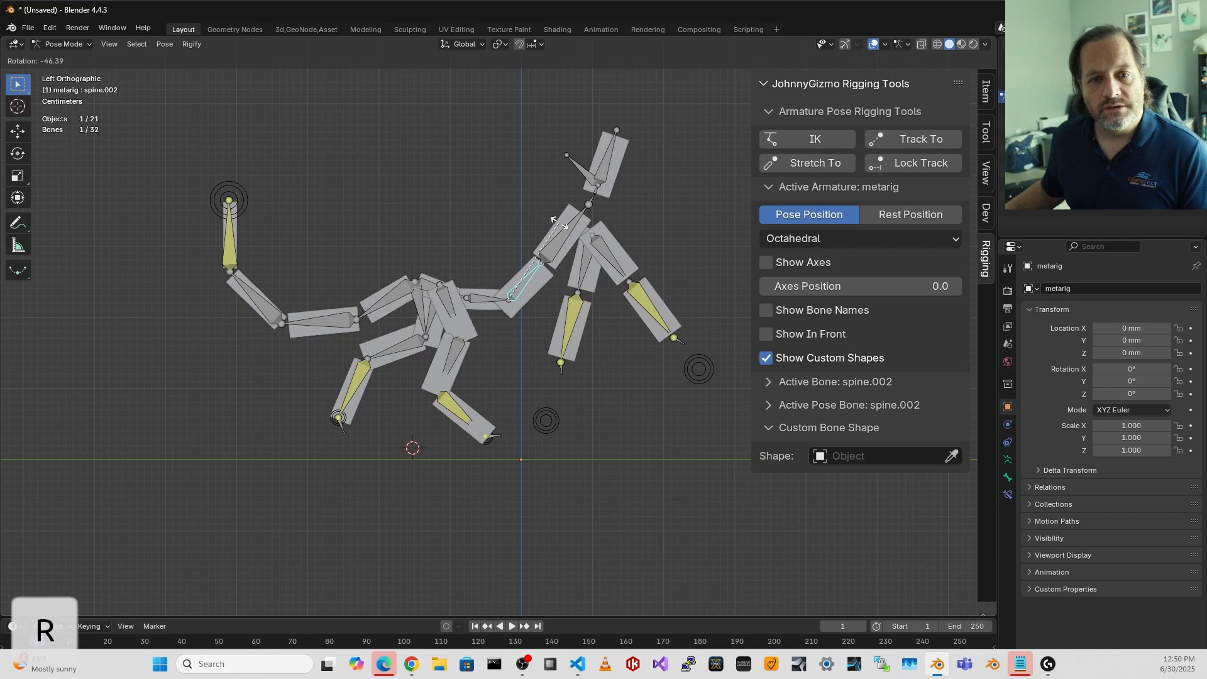
pyautogui.click(546, 420)
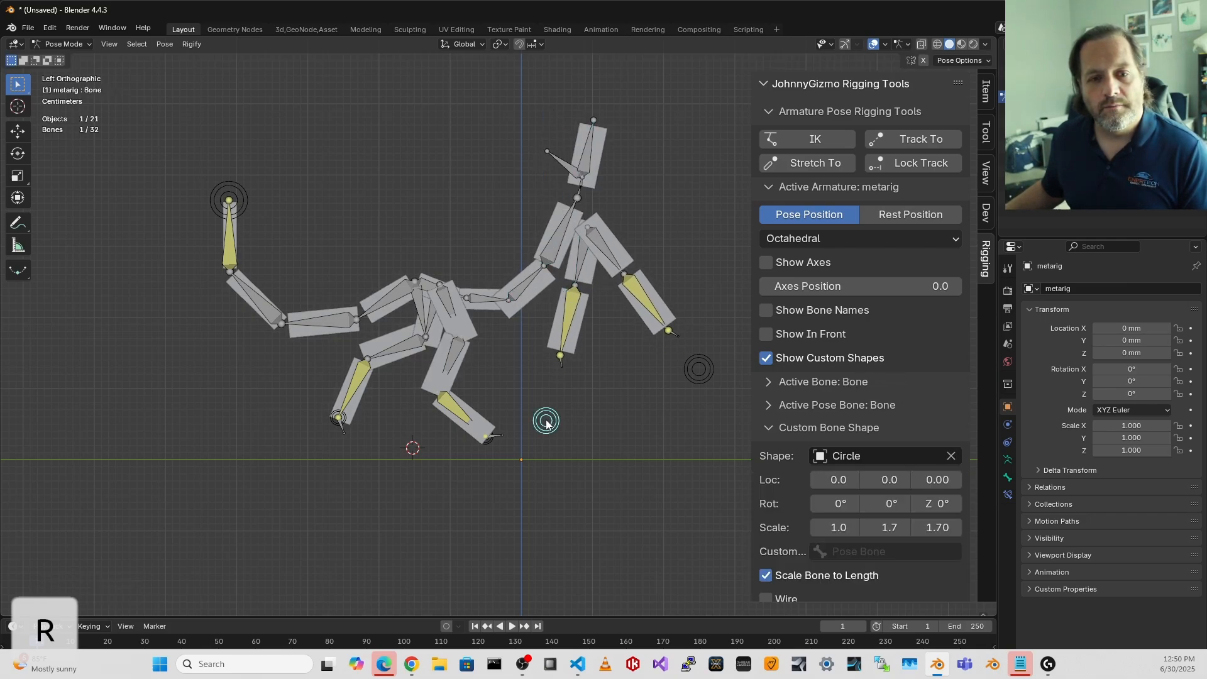
pyautogui.moveTo(544, 422); pyautogui.dragTo(683, 153)
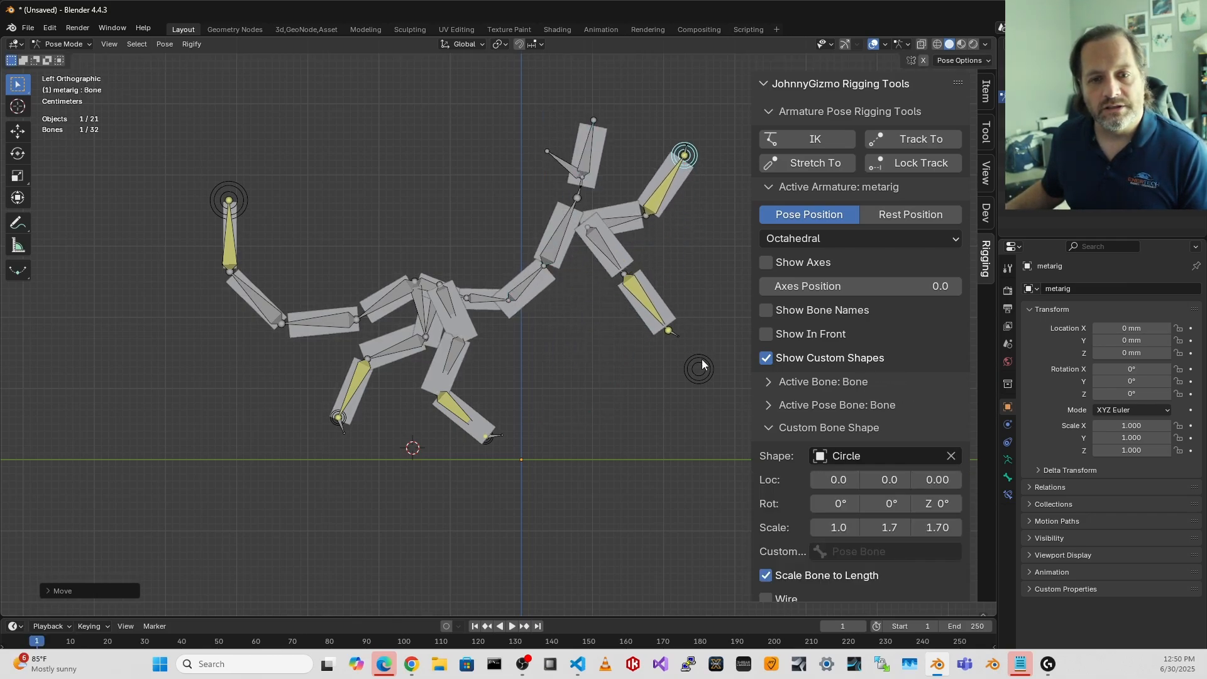
pyautogui.click(685, 283)
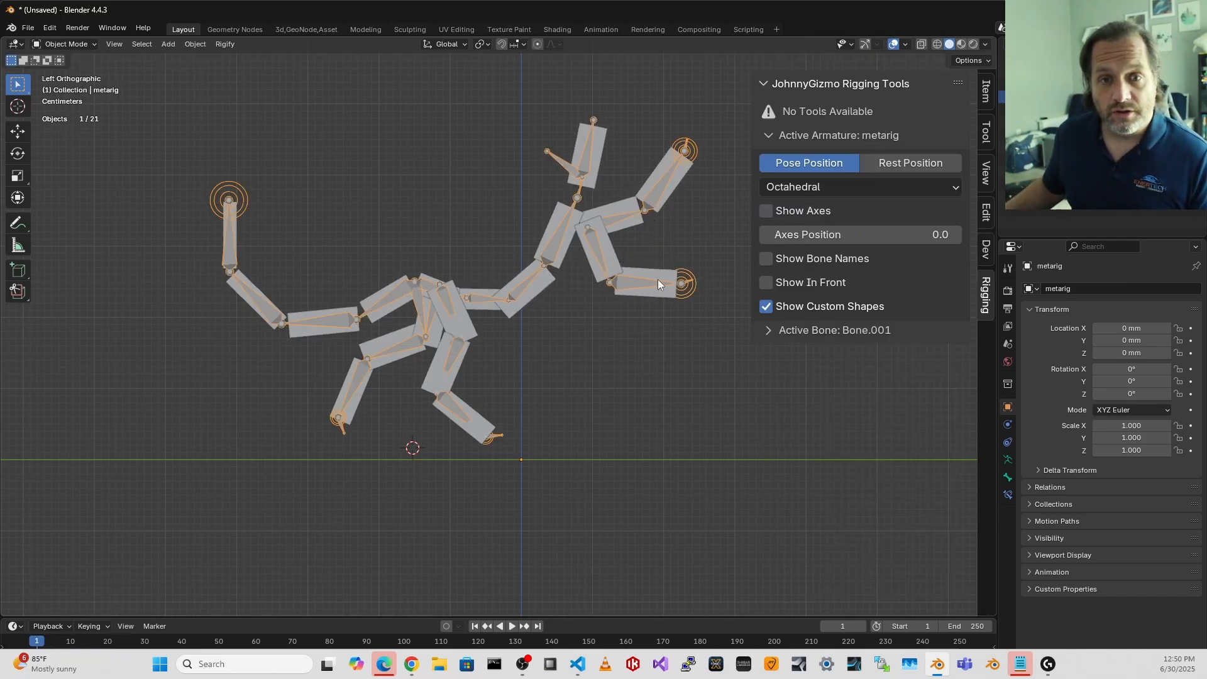
# Select the head plane (Plane.005), showing its parent bone spine.006.
pyautogui.click(598, 248)
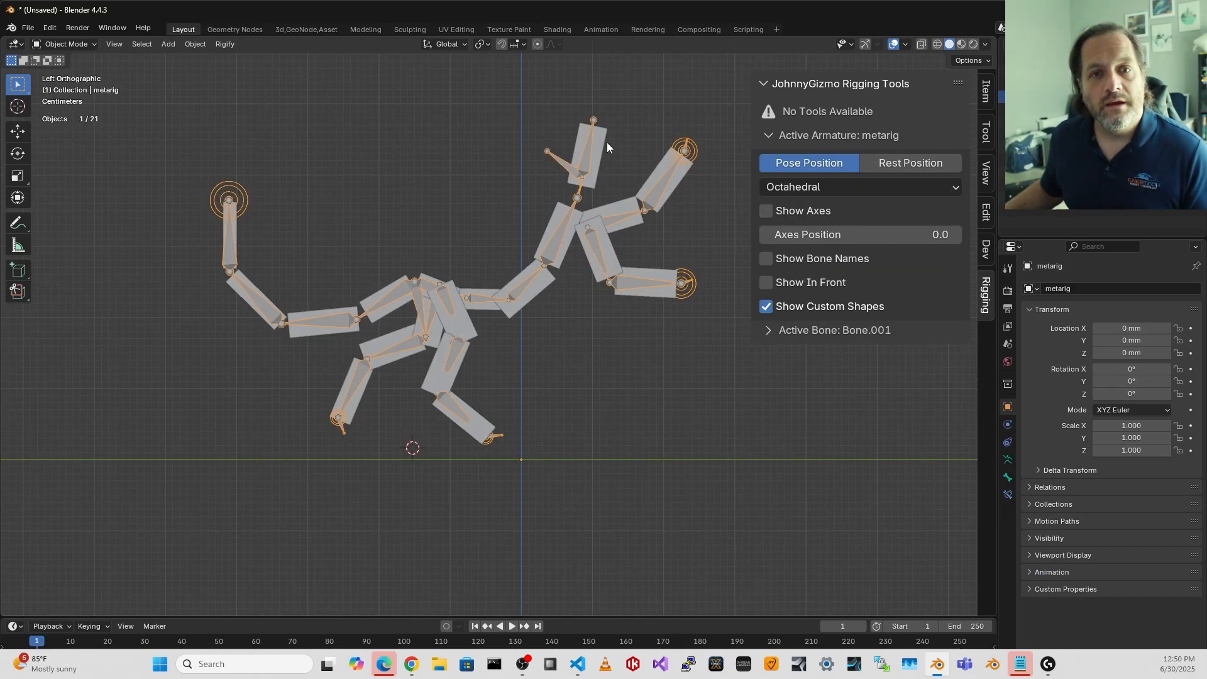
pyautogui.click(593, 156)
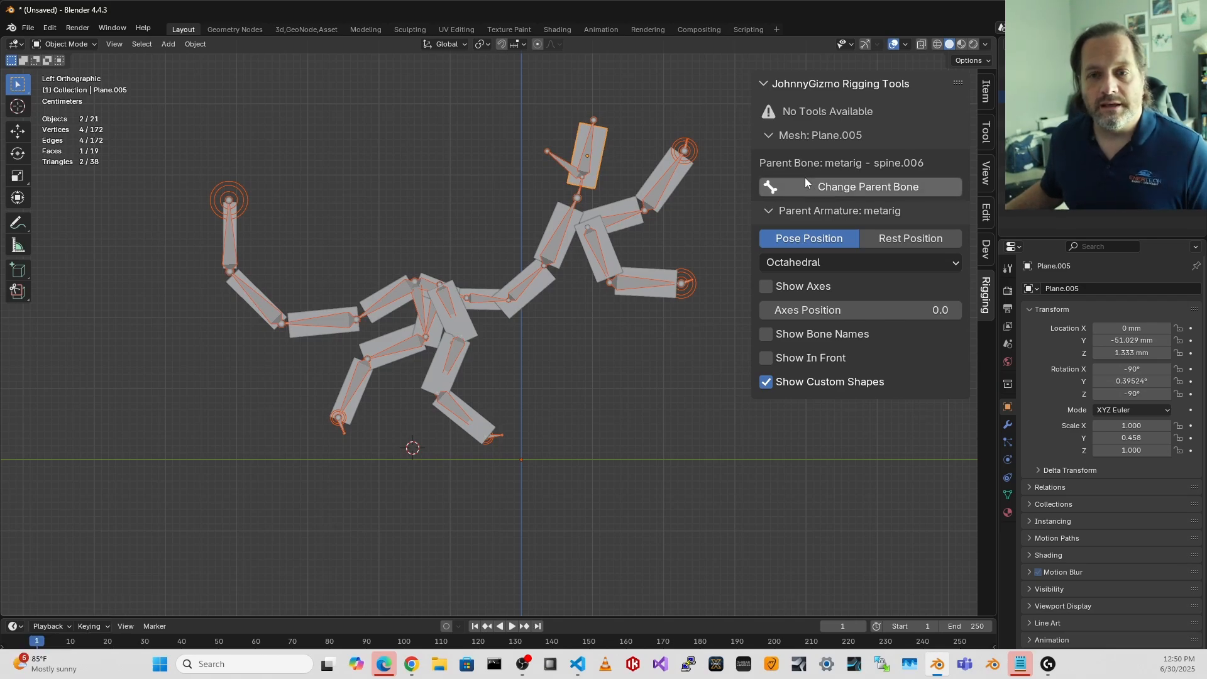
pyautogui.moveTo(830, 144)
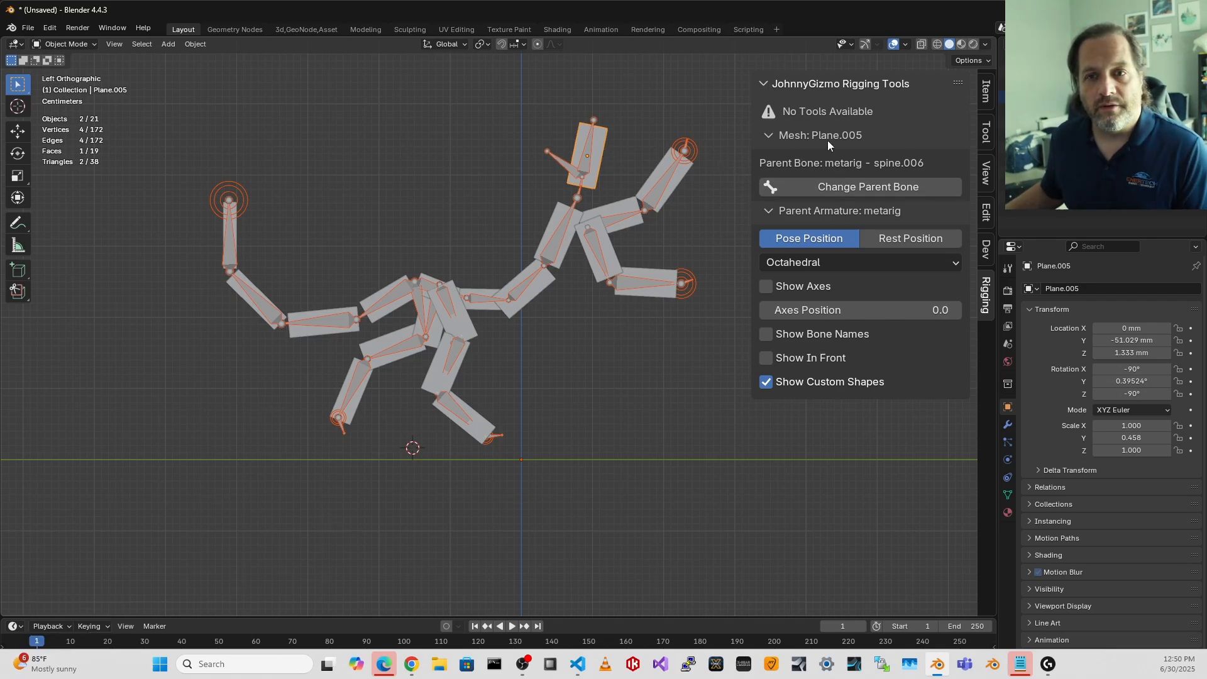
pyautogui.moveTo(842, 175)
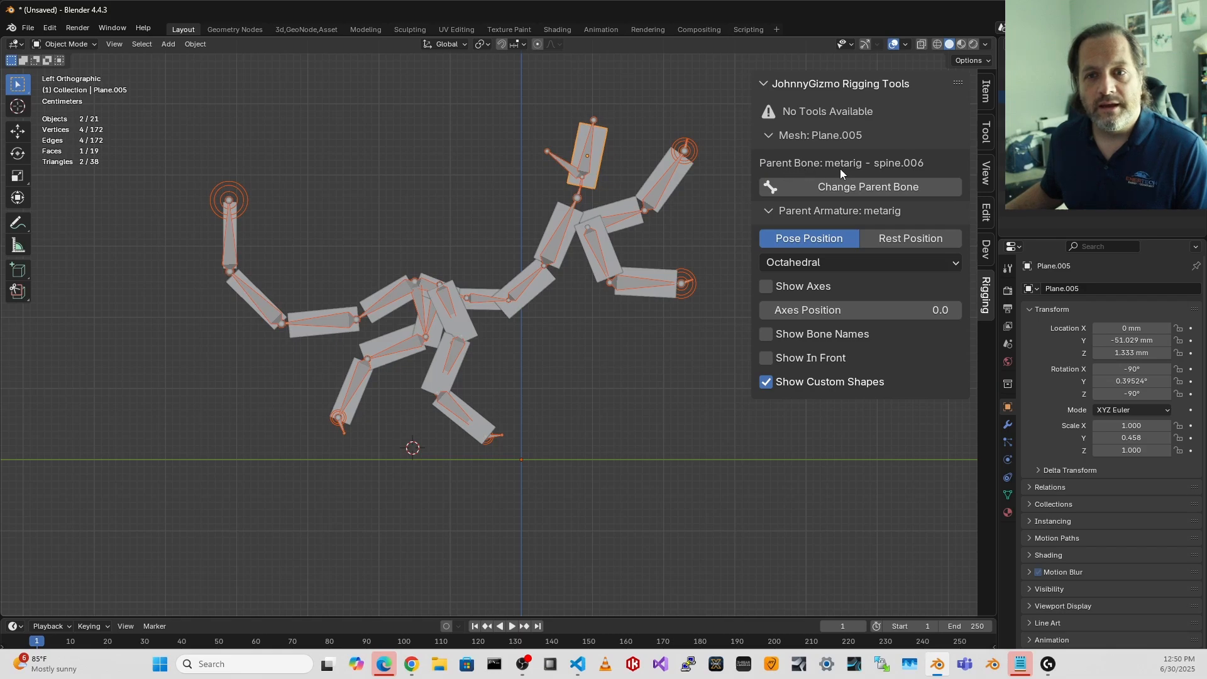
pyautogui.moveTo(882, 172)
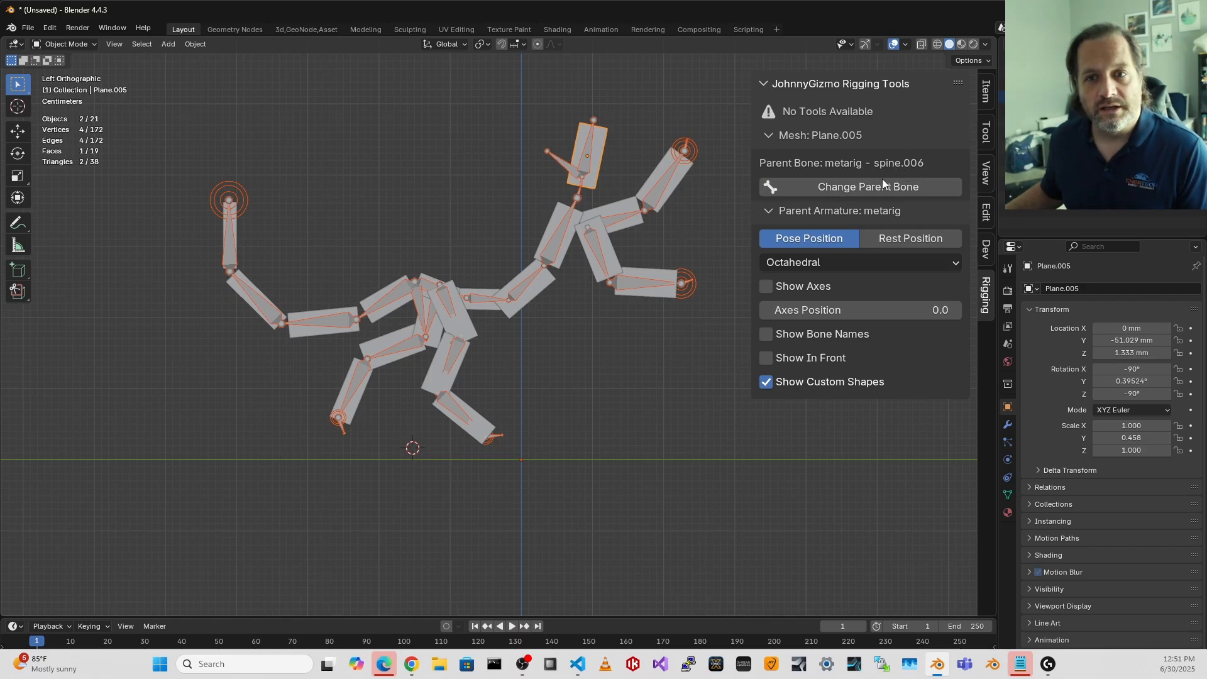
pyautogui.moveTo(866, 197)
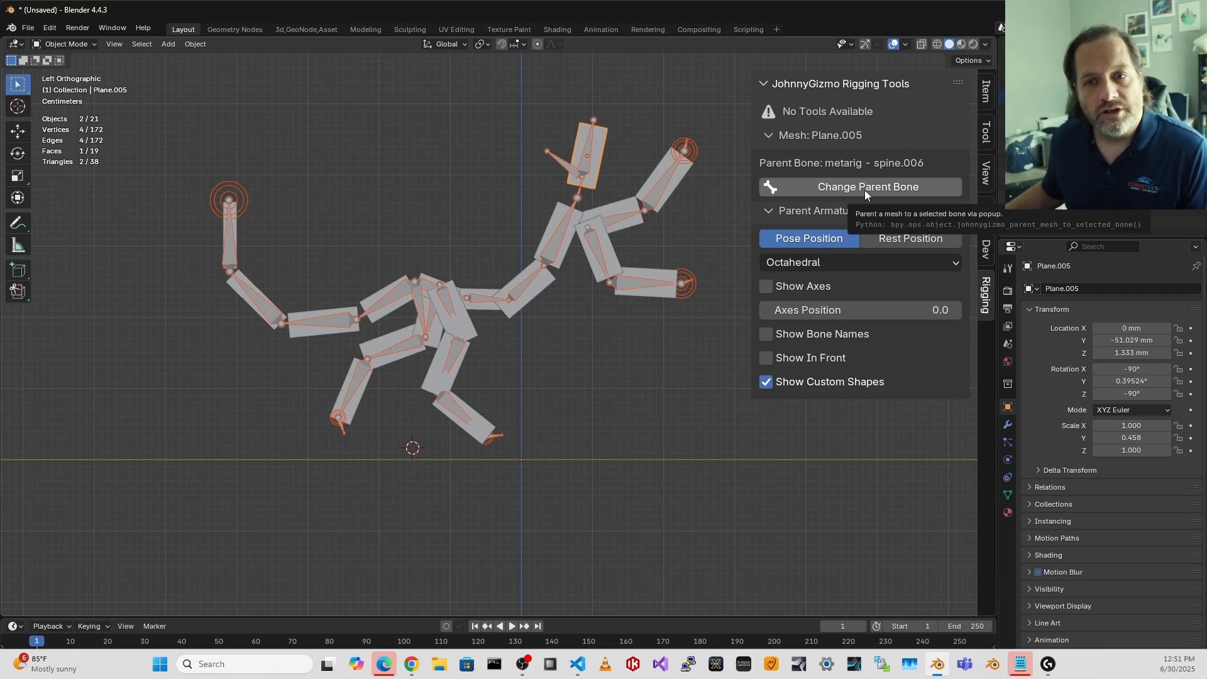
# Change the head plane's parent bone from spine.006 to face and confirm.
pyautogui.click(867, 186)
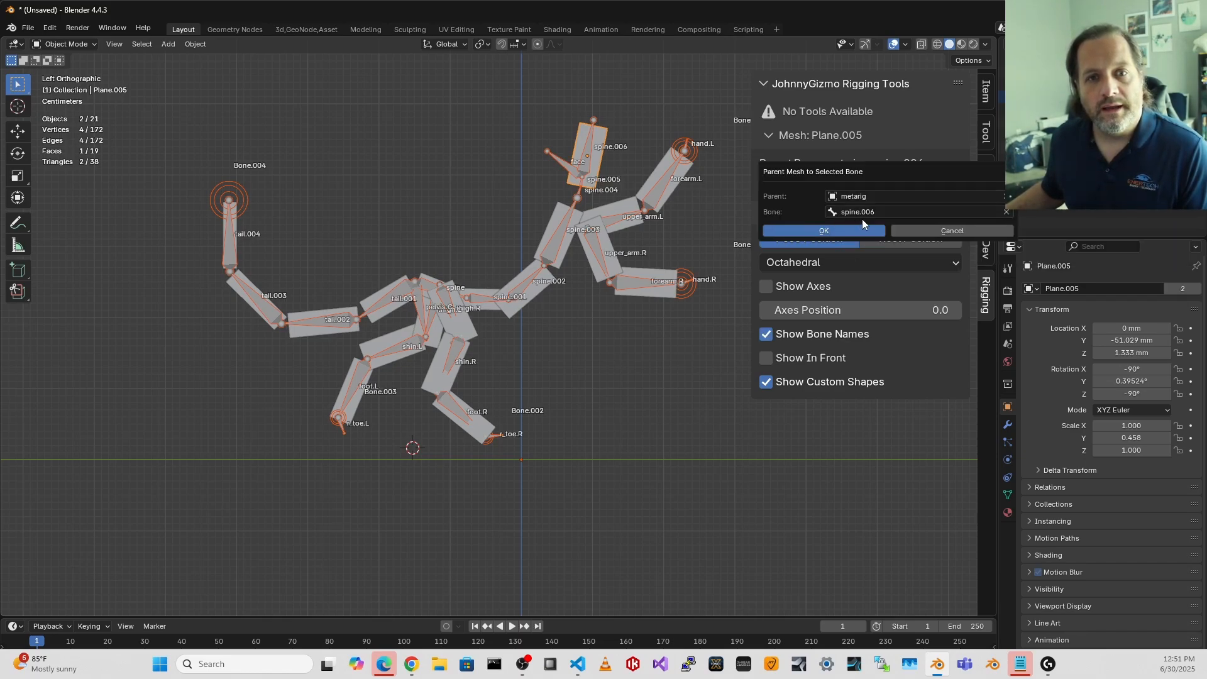
pyautogui.moveTo(623, 290)
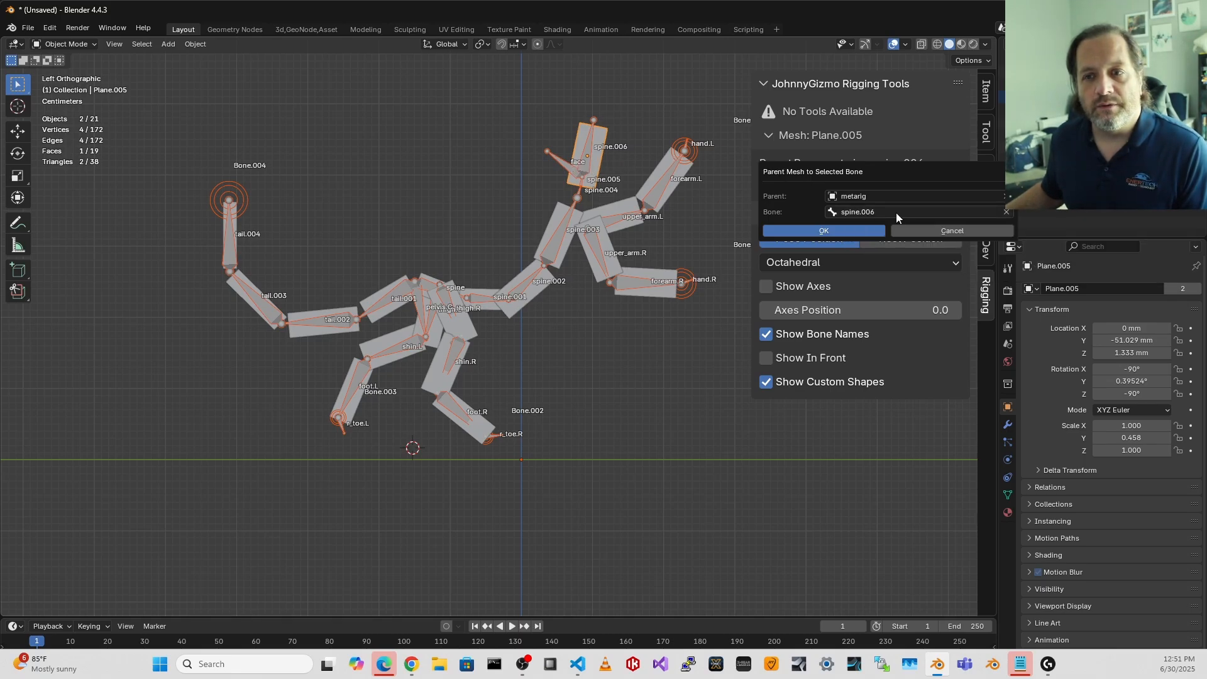
pyautogui.click(905, 211)
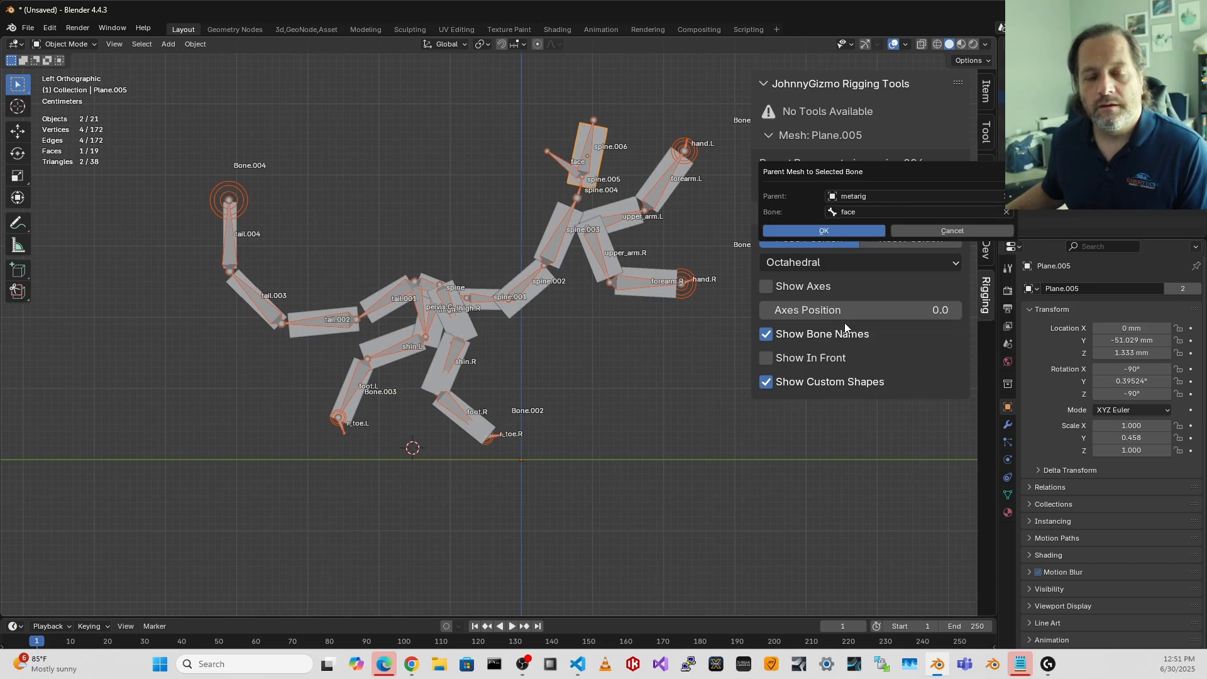
pyautogui.click(824, 230)
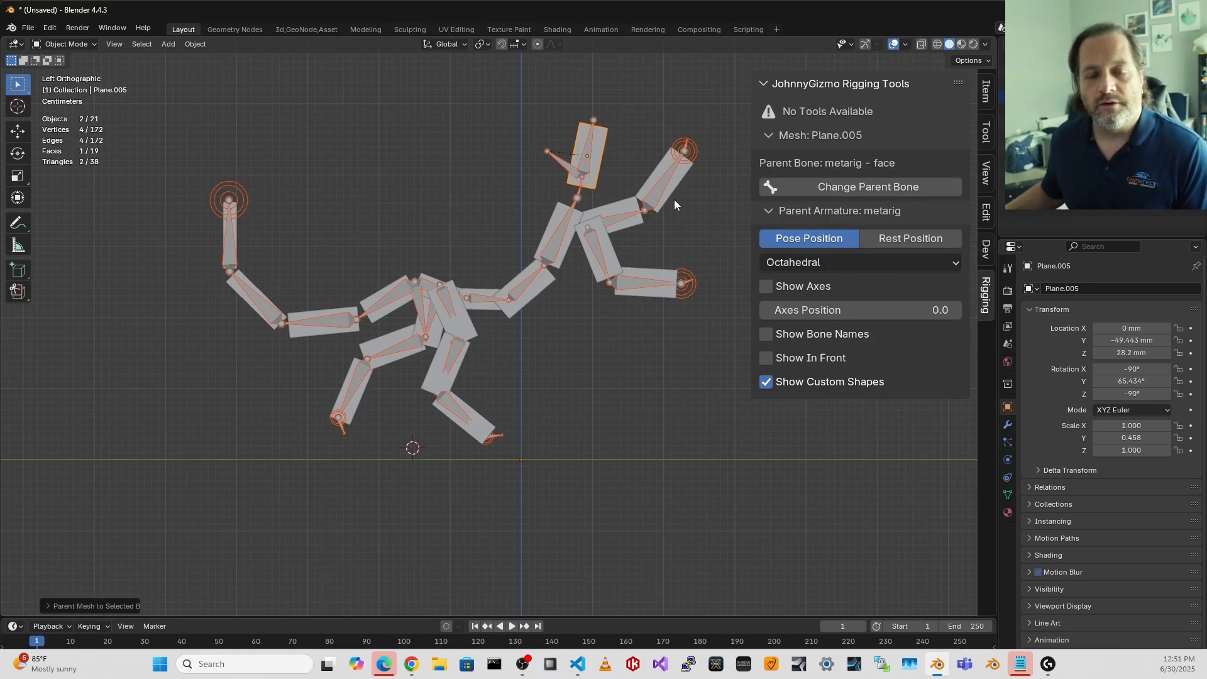